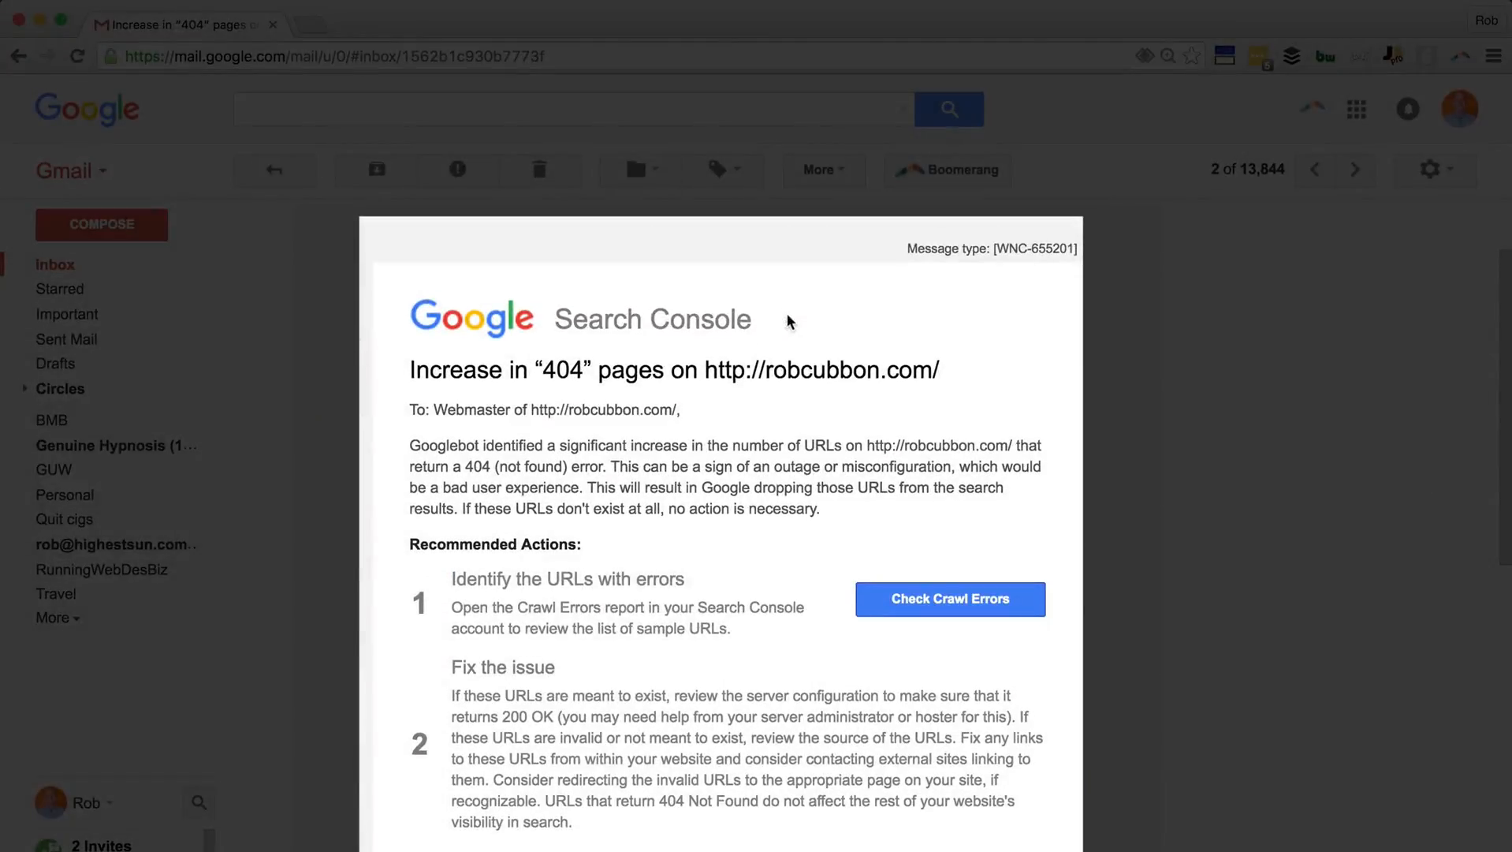
Step: Follow the 404-increase alert email to the Crawl Errors report for robcubbon.com
scroll("up", 3)
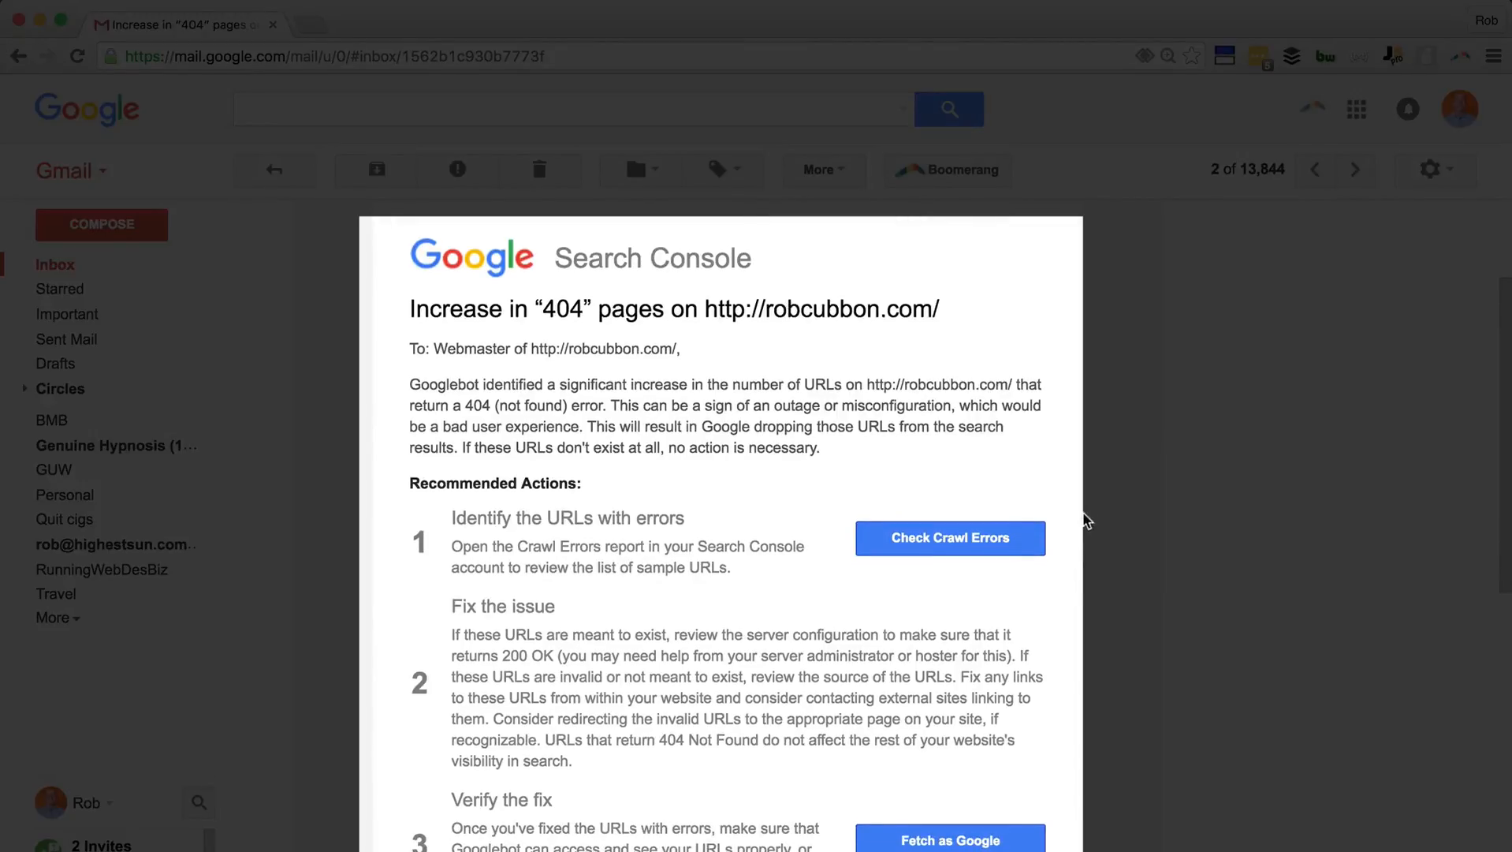
left_click(948, 538)
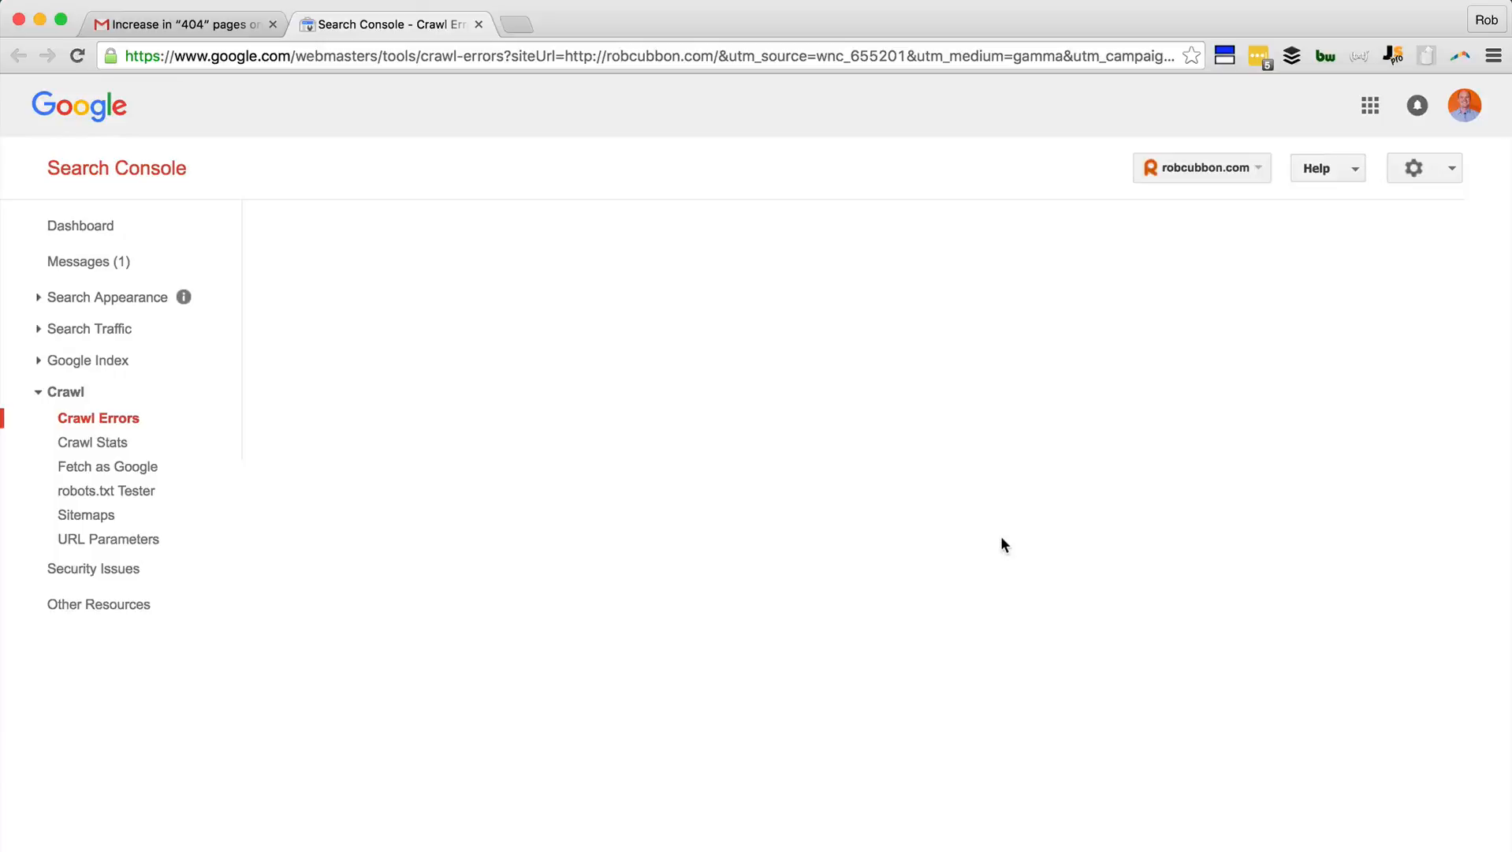
Step: Download the 127 not-found URLs from the Top pages with errors table as a CSV
scroll("down", 3)
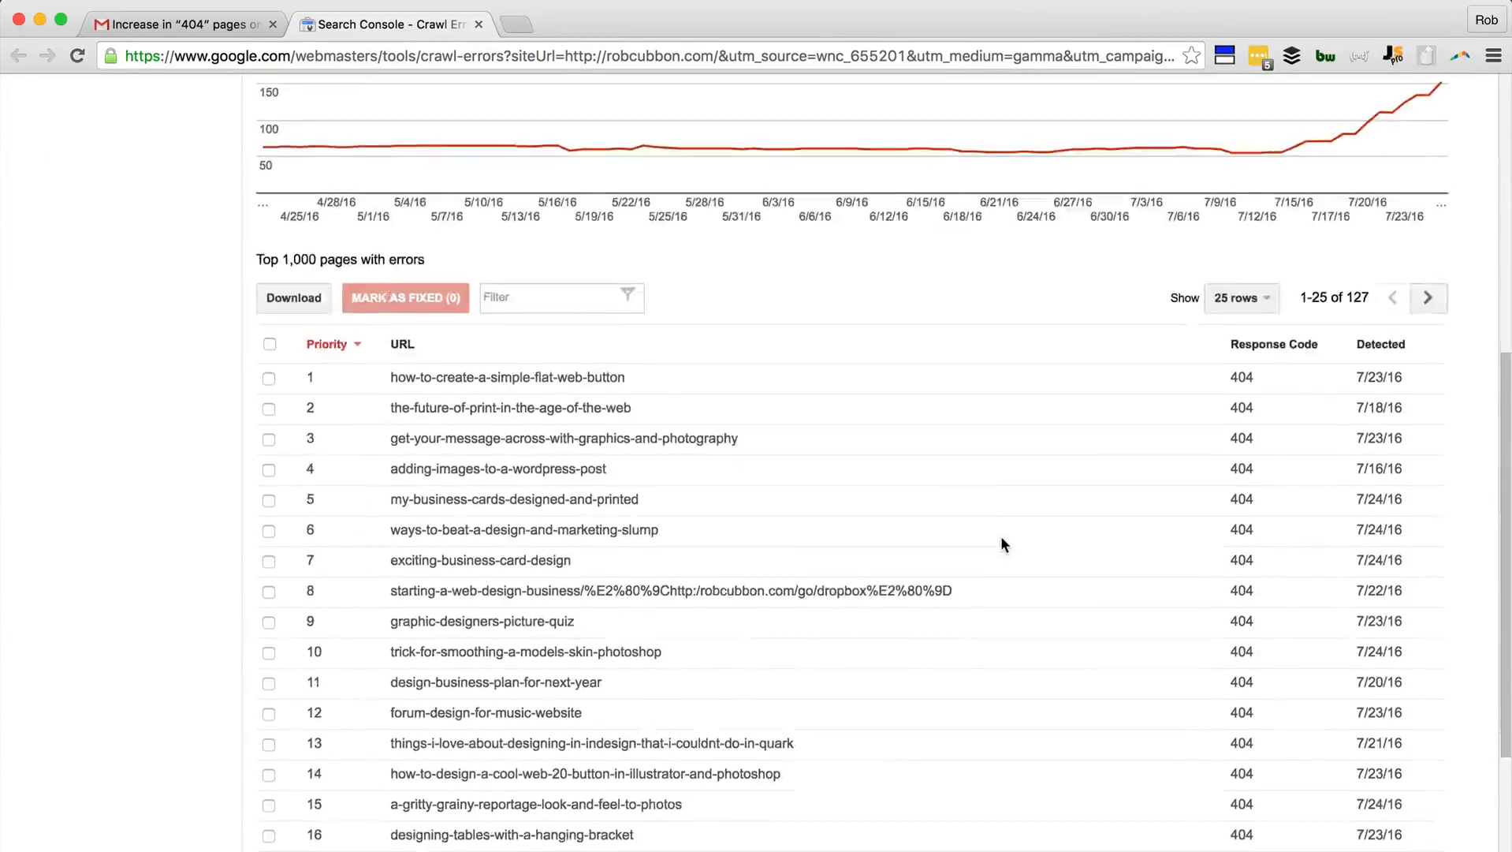
scroll("down", 3)
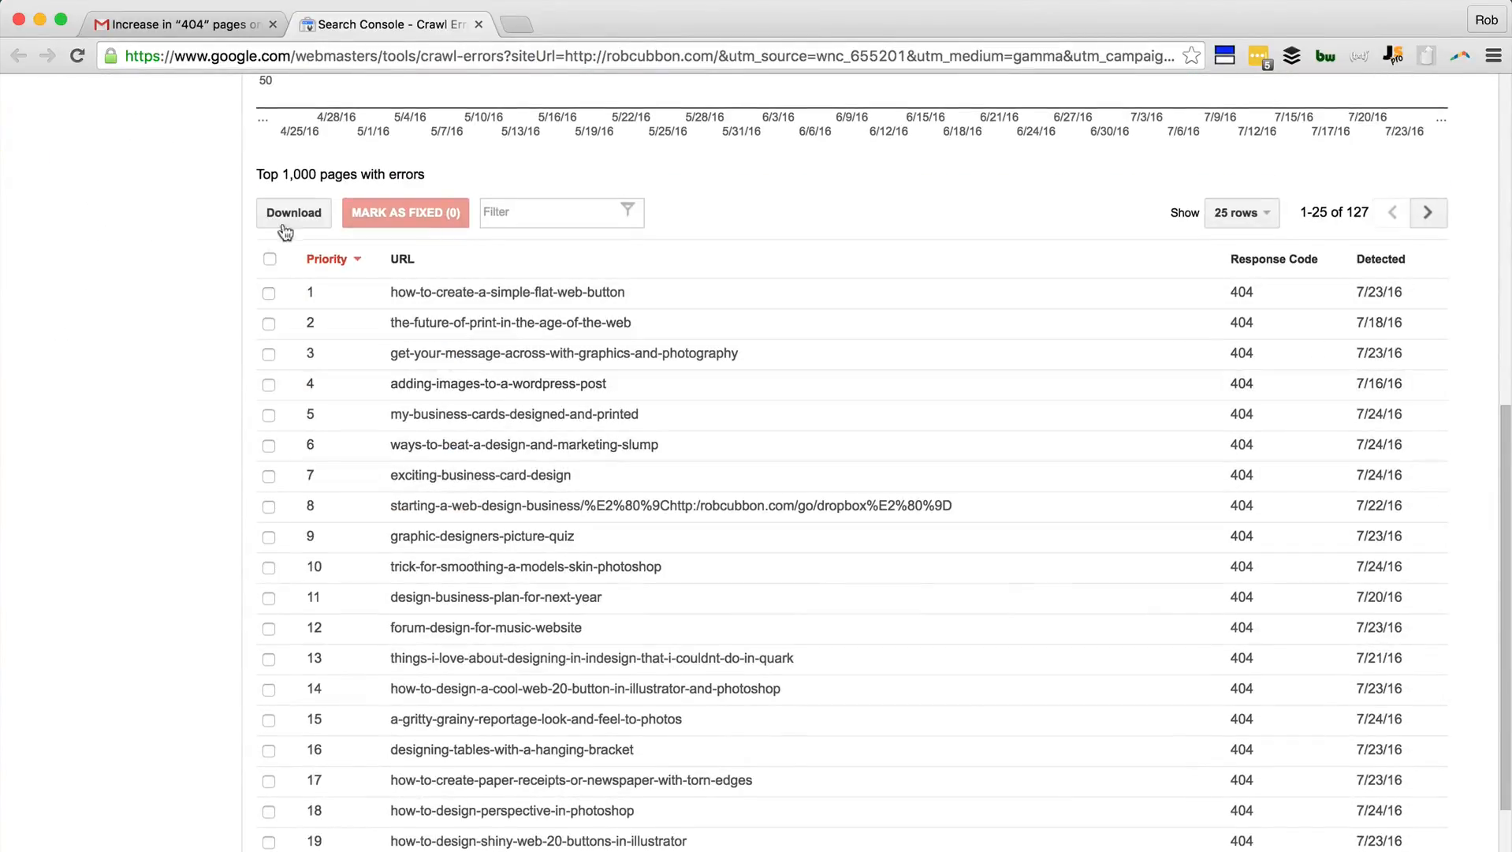
left_click(293, 213)
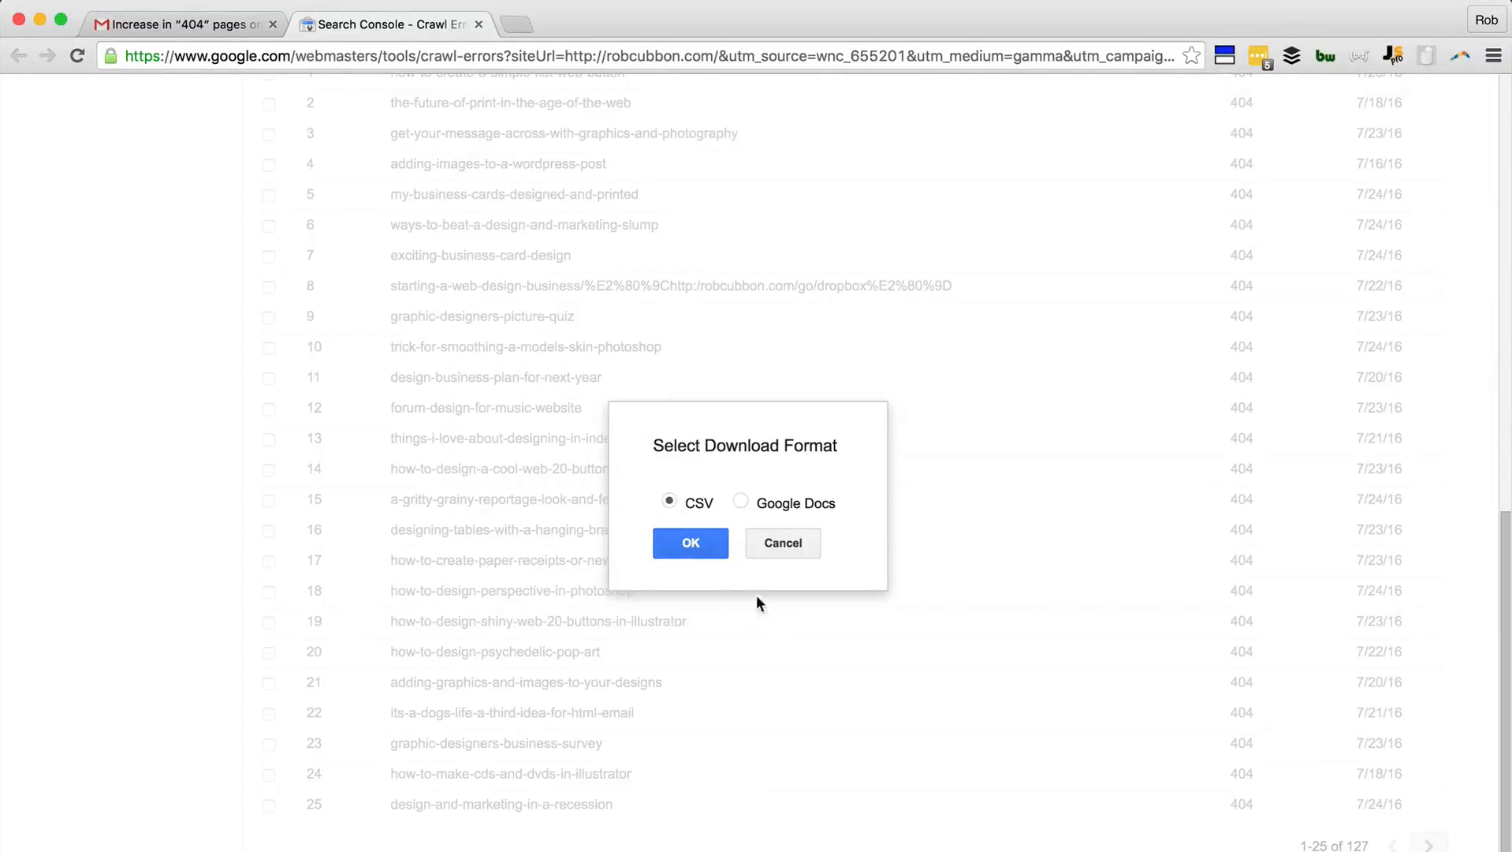
left_click(689, 542)
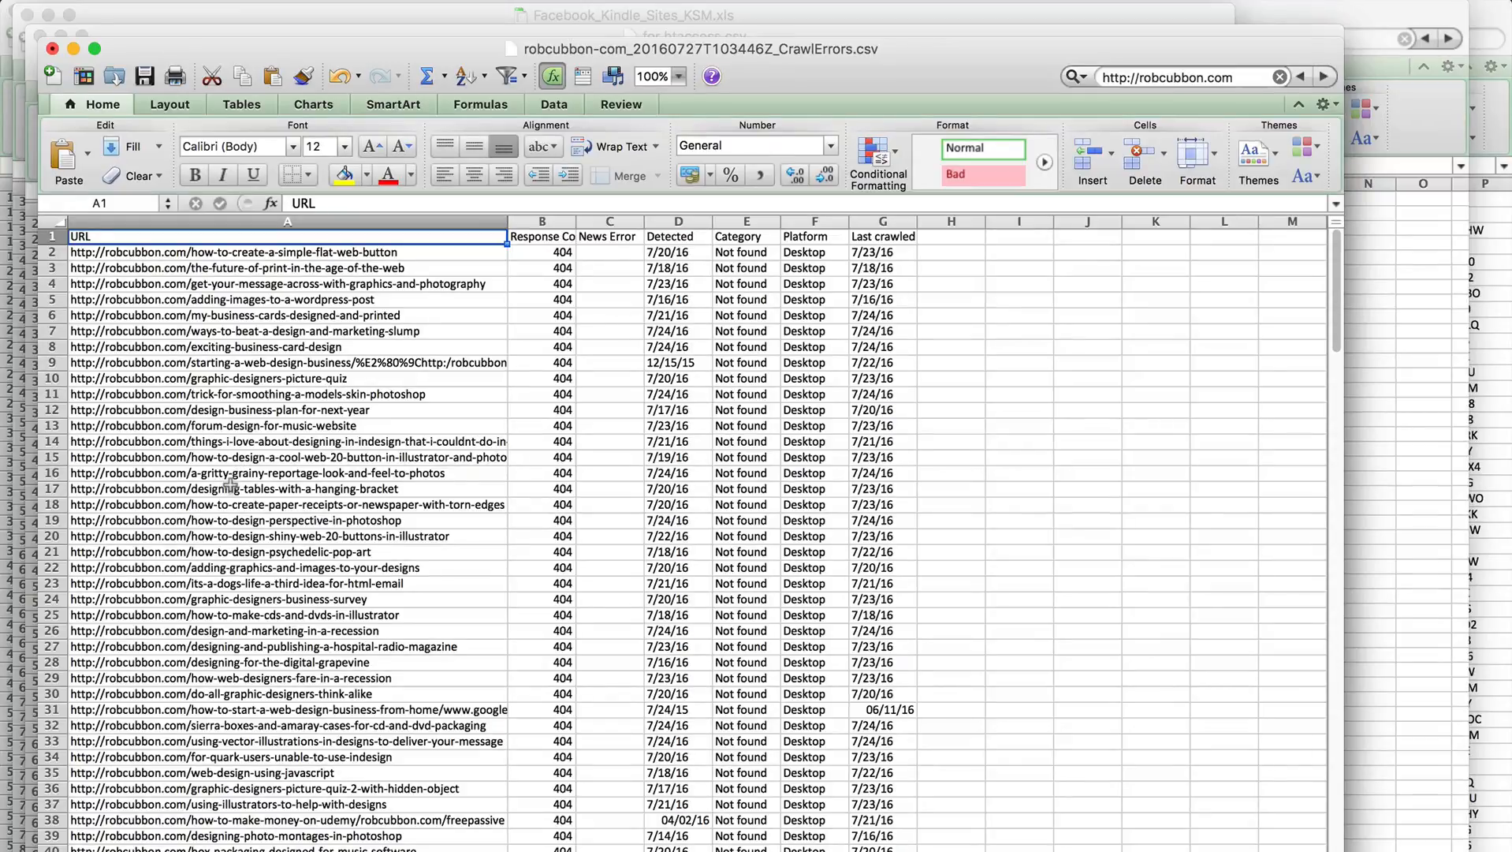
Step: Clear columns B to G (response code, dates, category, platform), keeping only the URLs
left_click(279, 487)
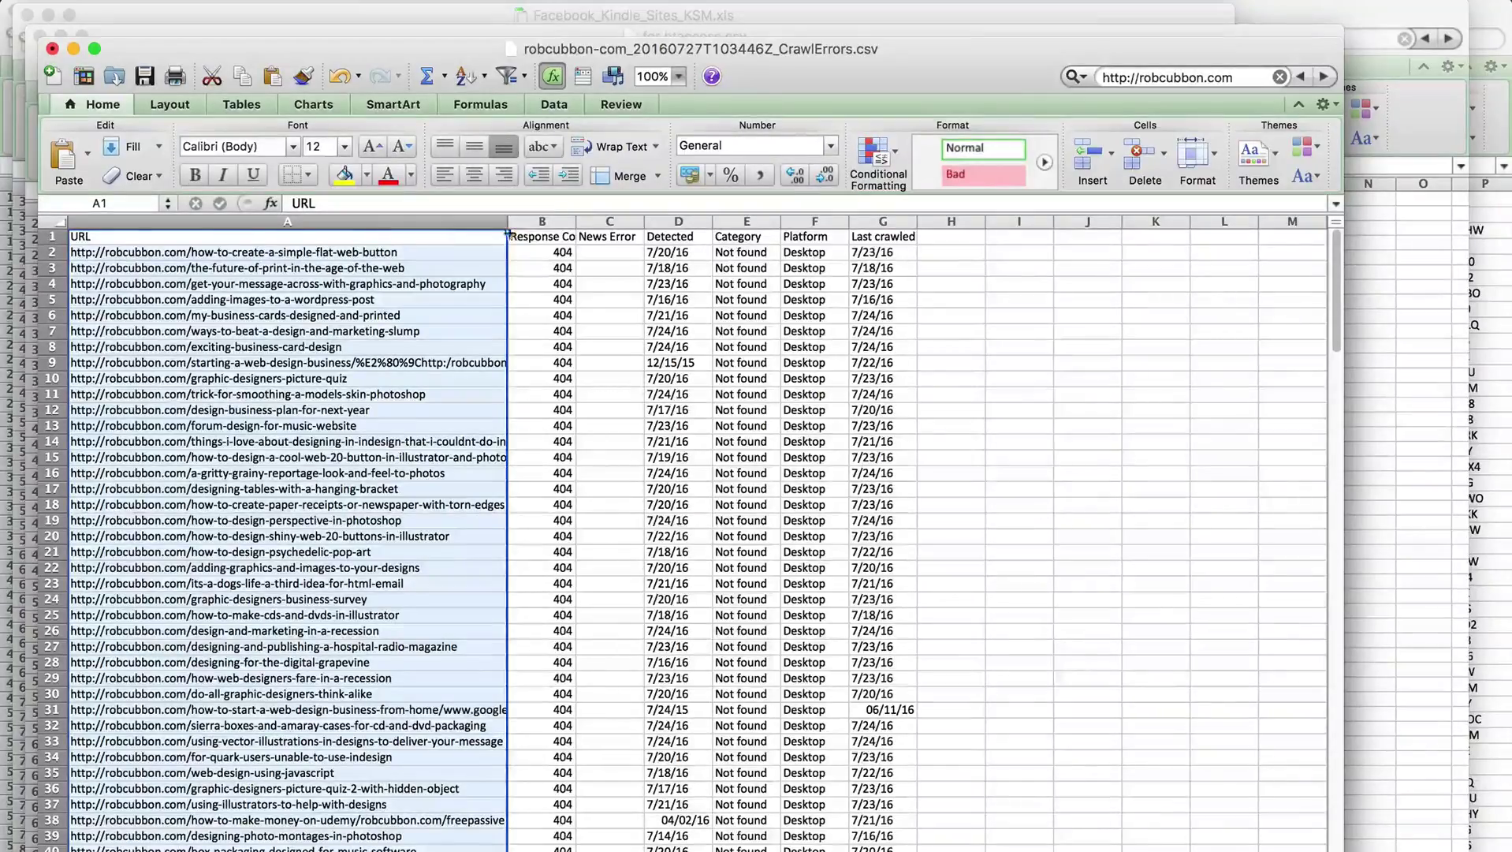
left_click(541, 220)
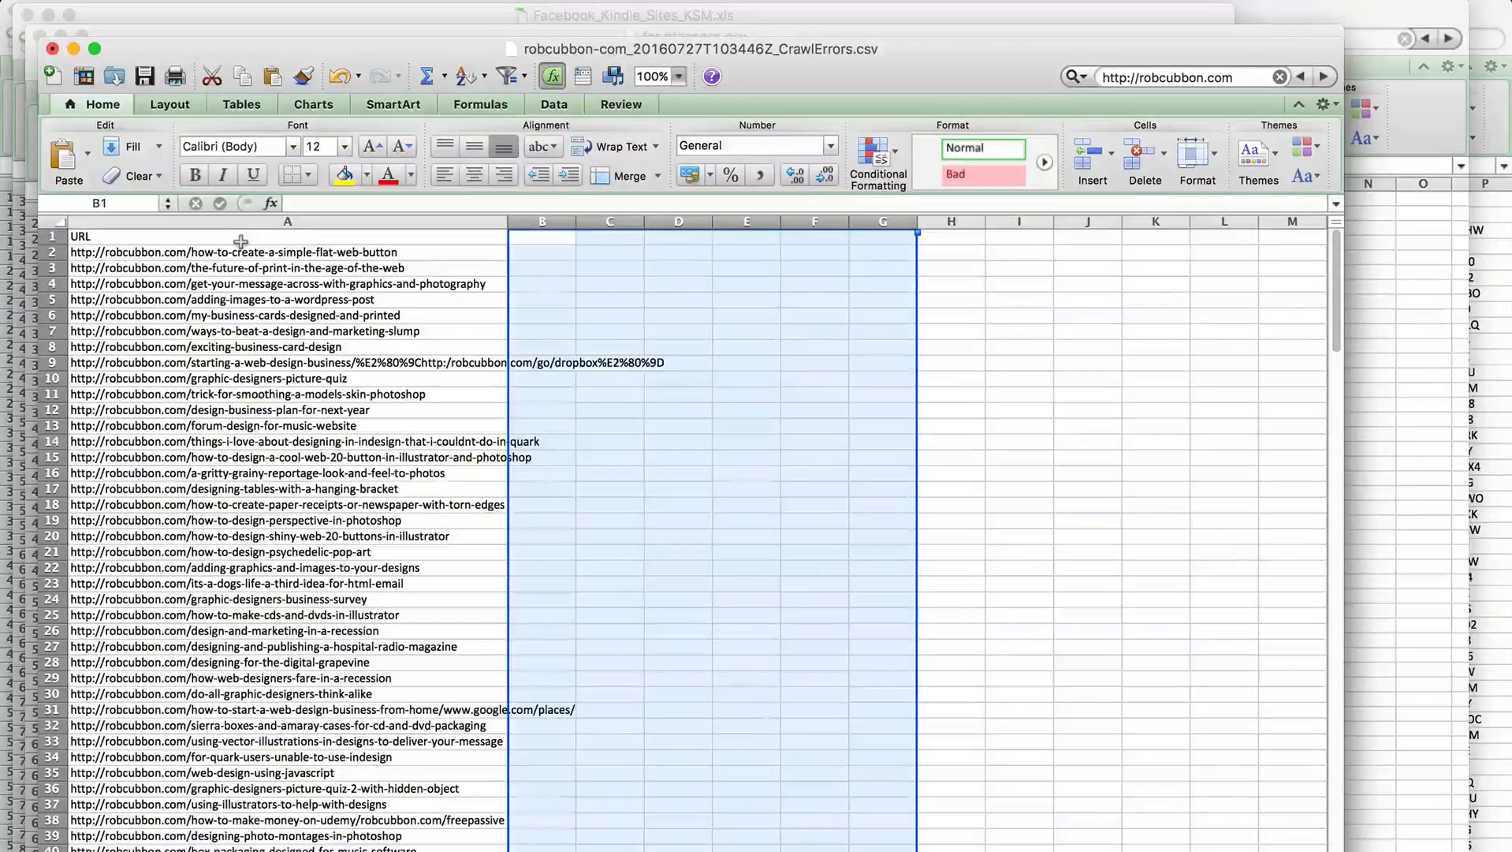
left_click(287, 237)
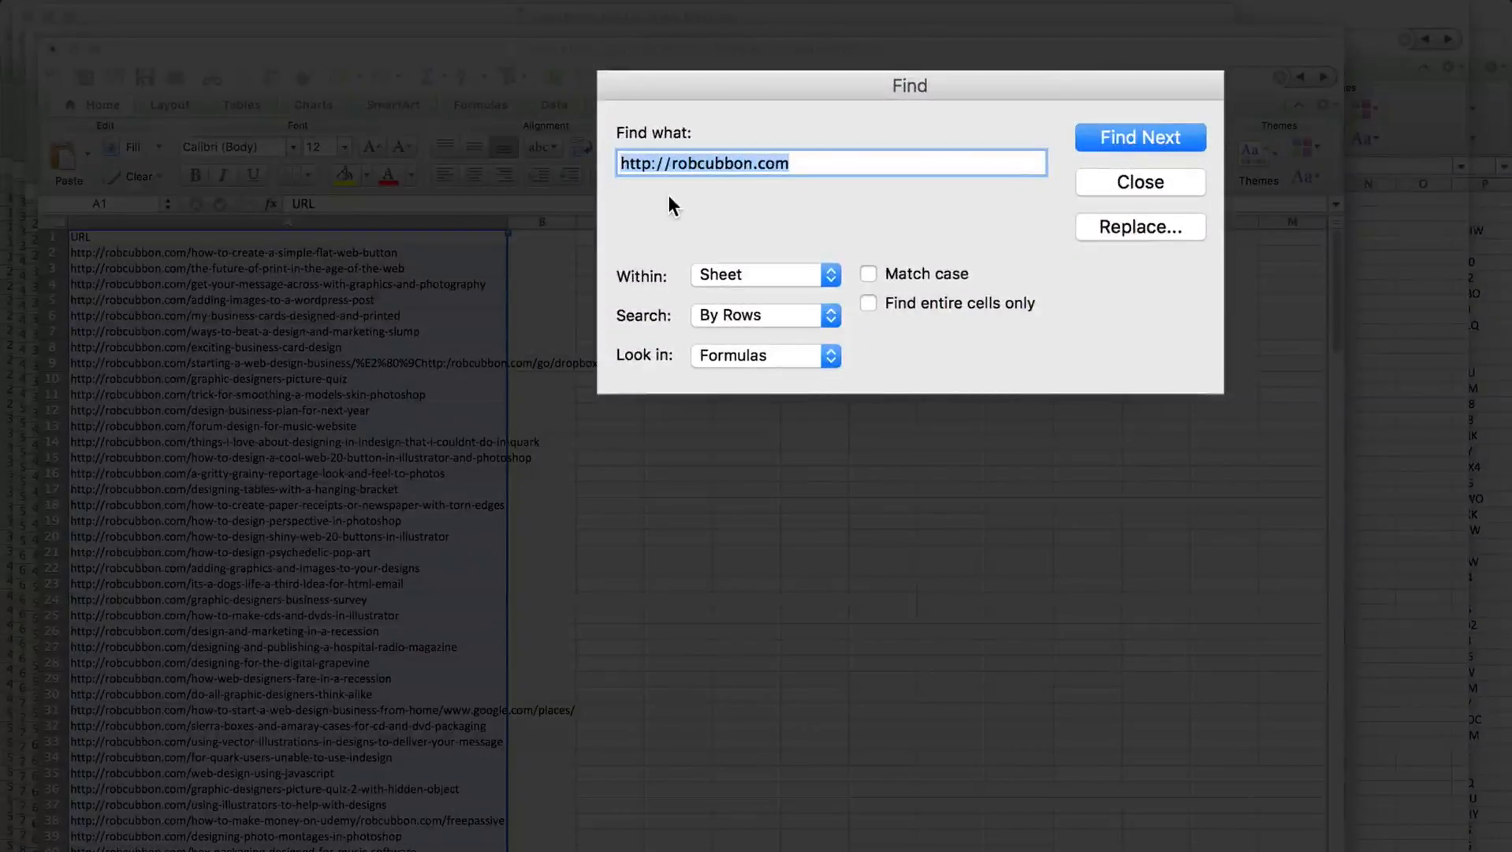
mouse_move(1049, 208)
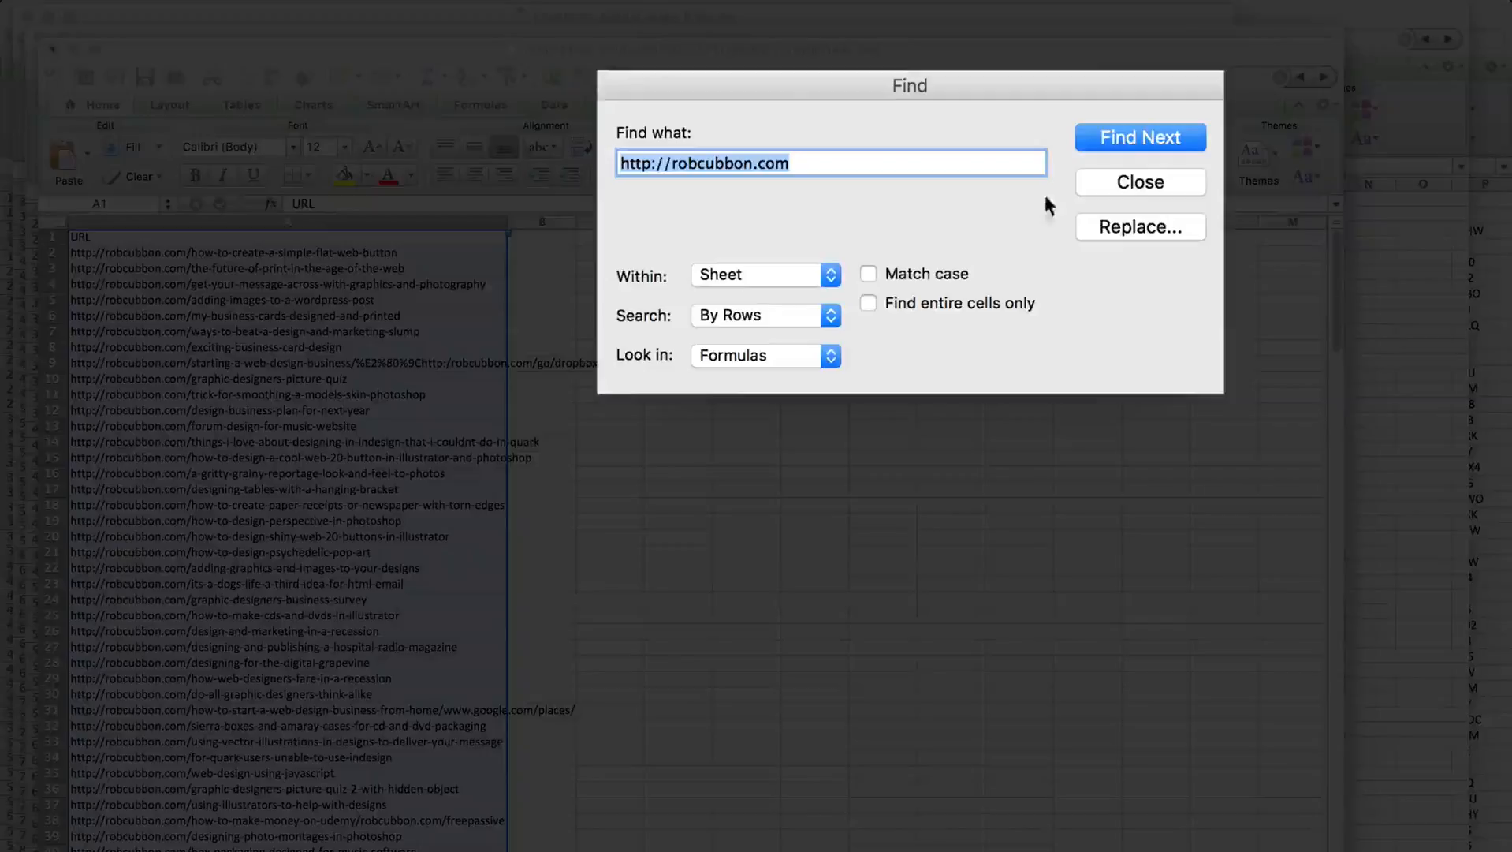
left_click(1140, 226)
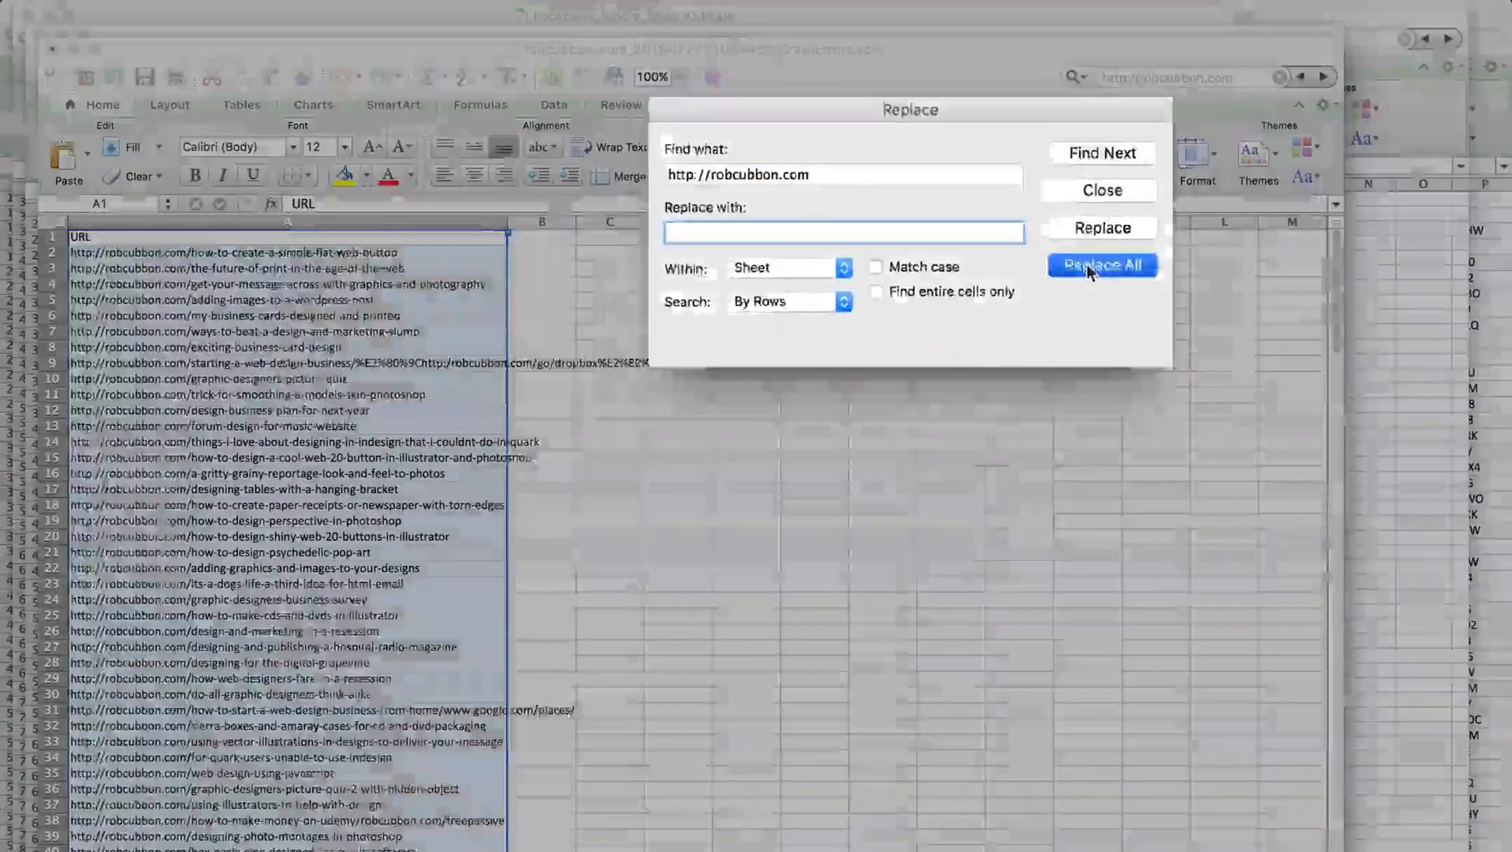
left_click(1101, 265)
type("Redirect 301")
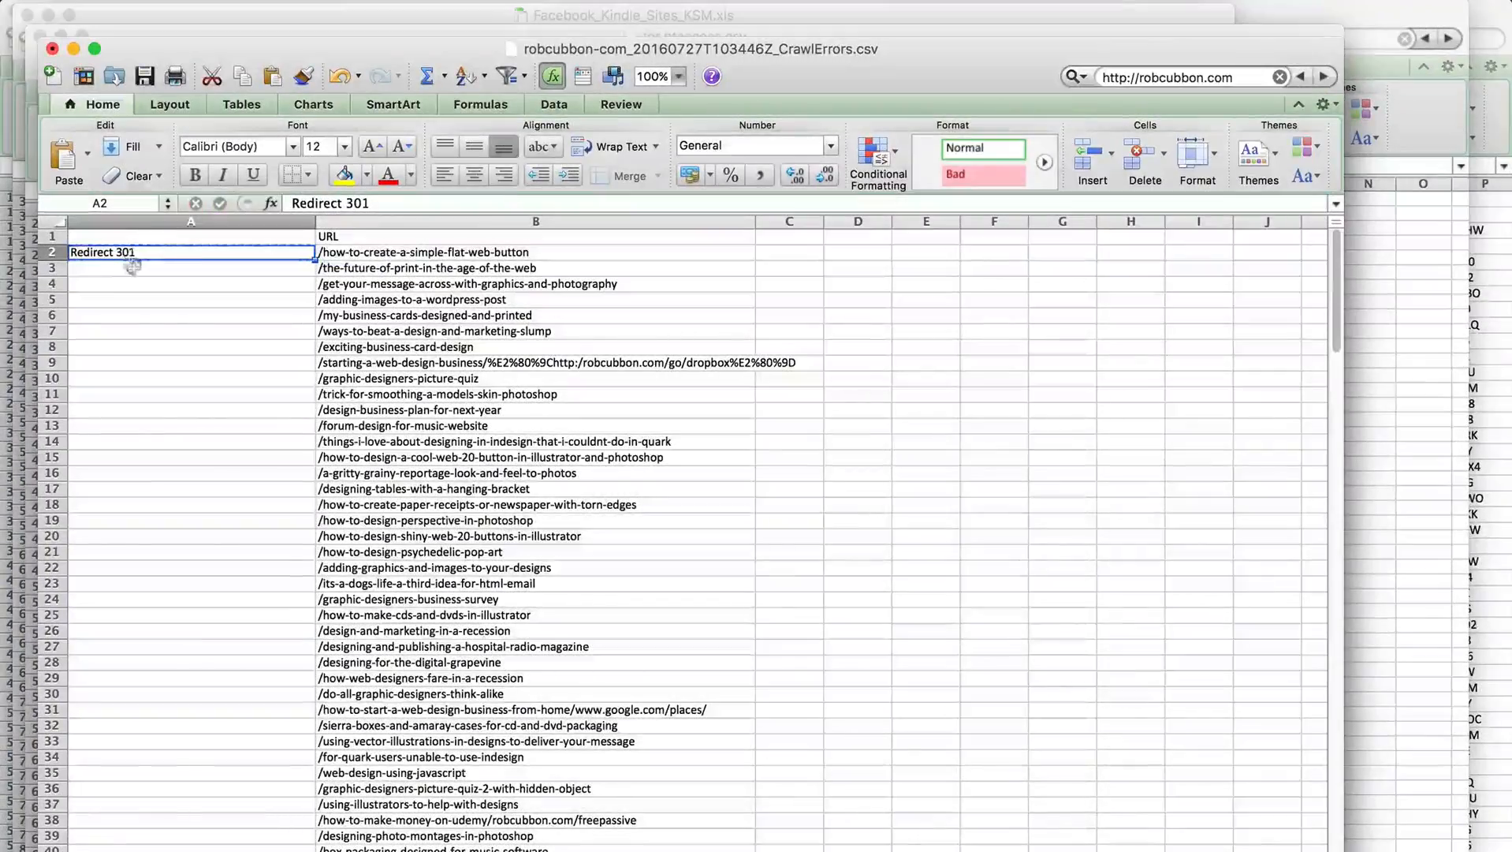
scroll("down", 3)
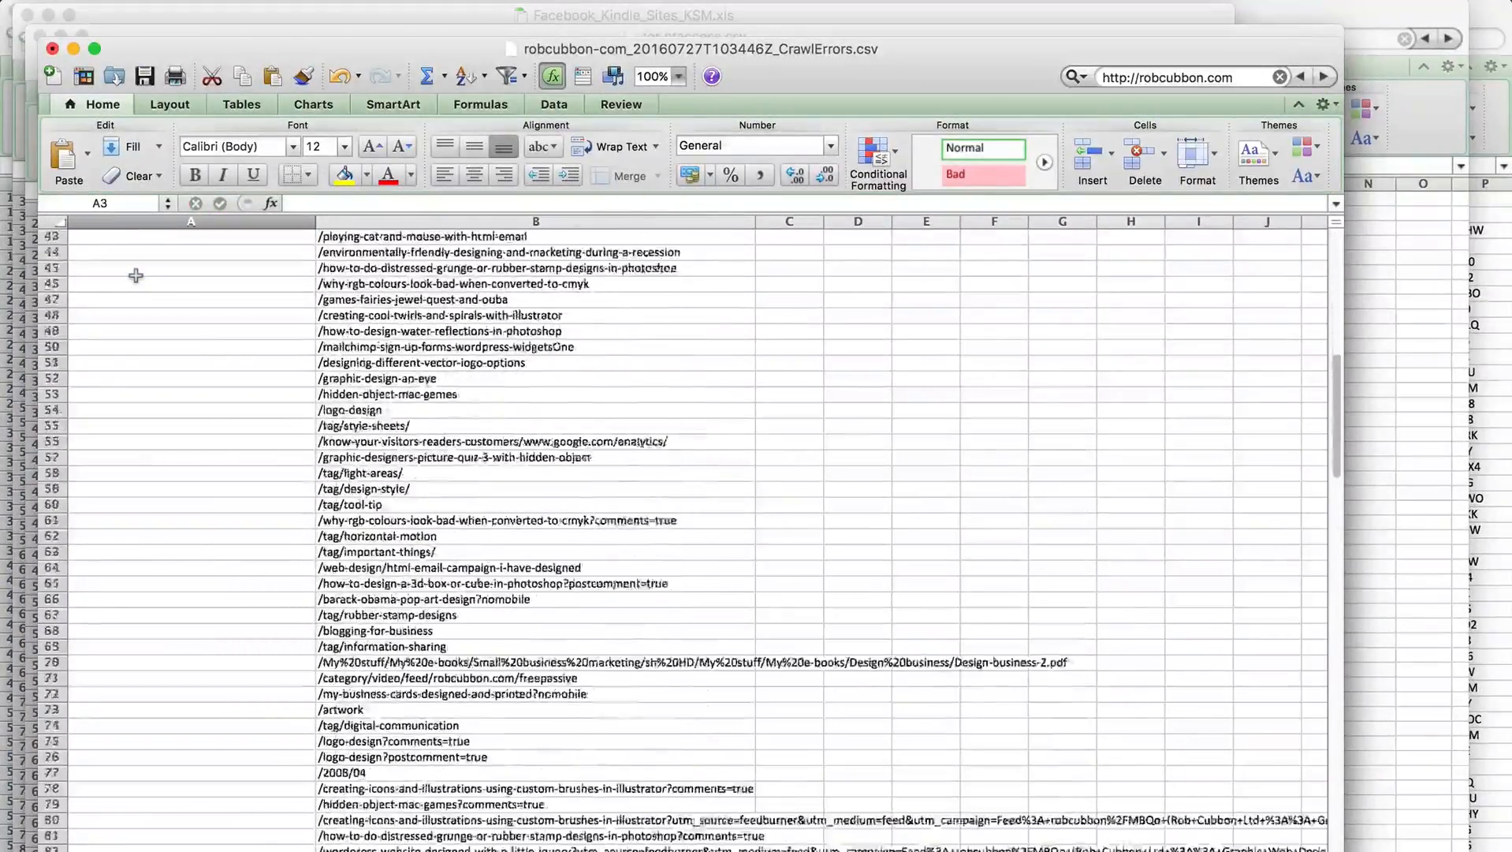
scroll("down", 3)
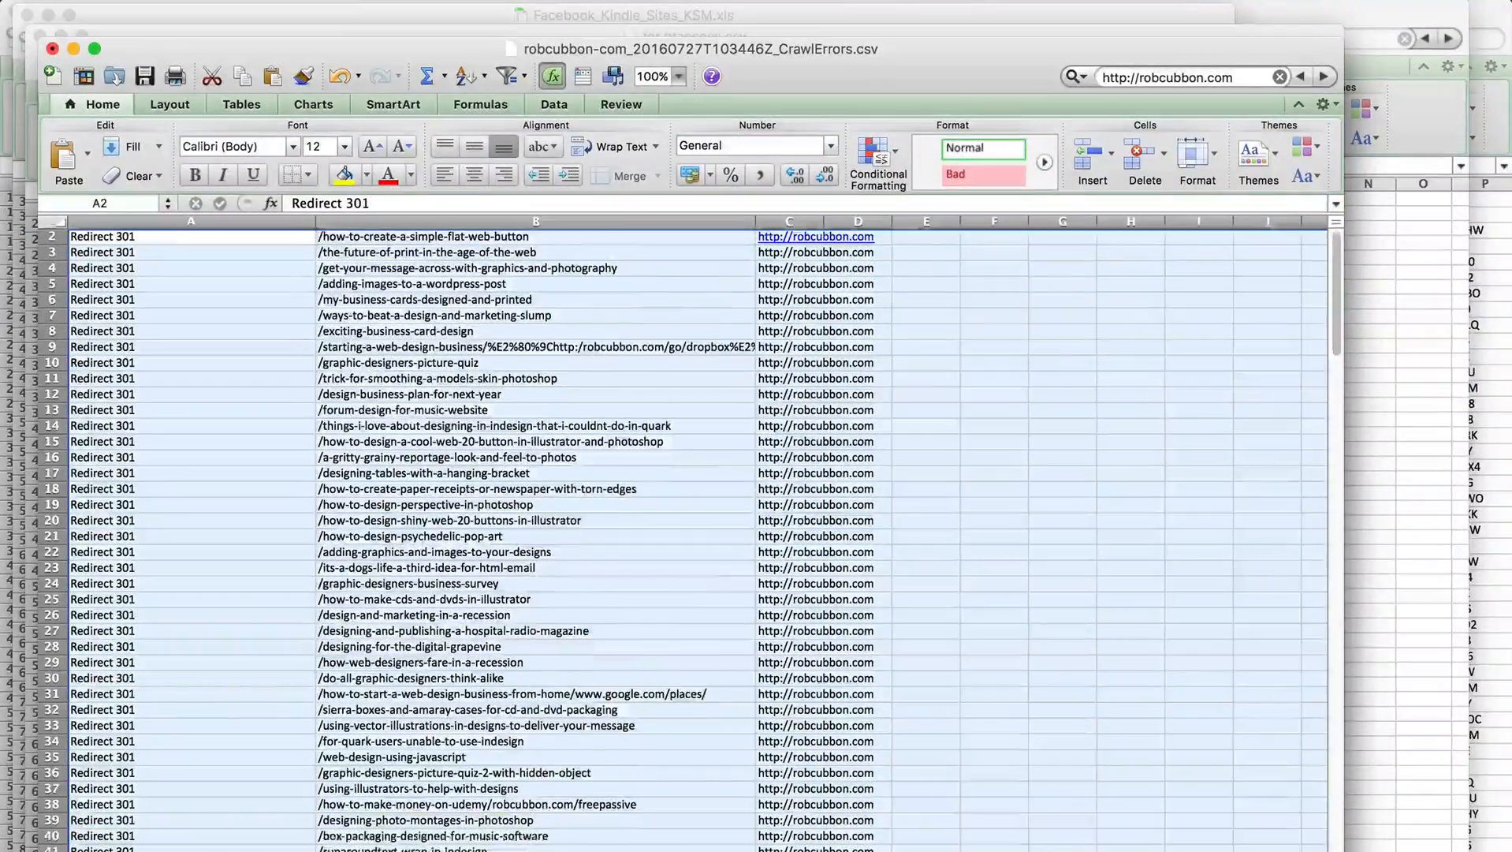
scroll("down", 3)
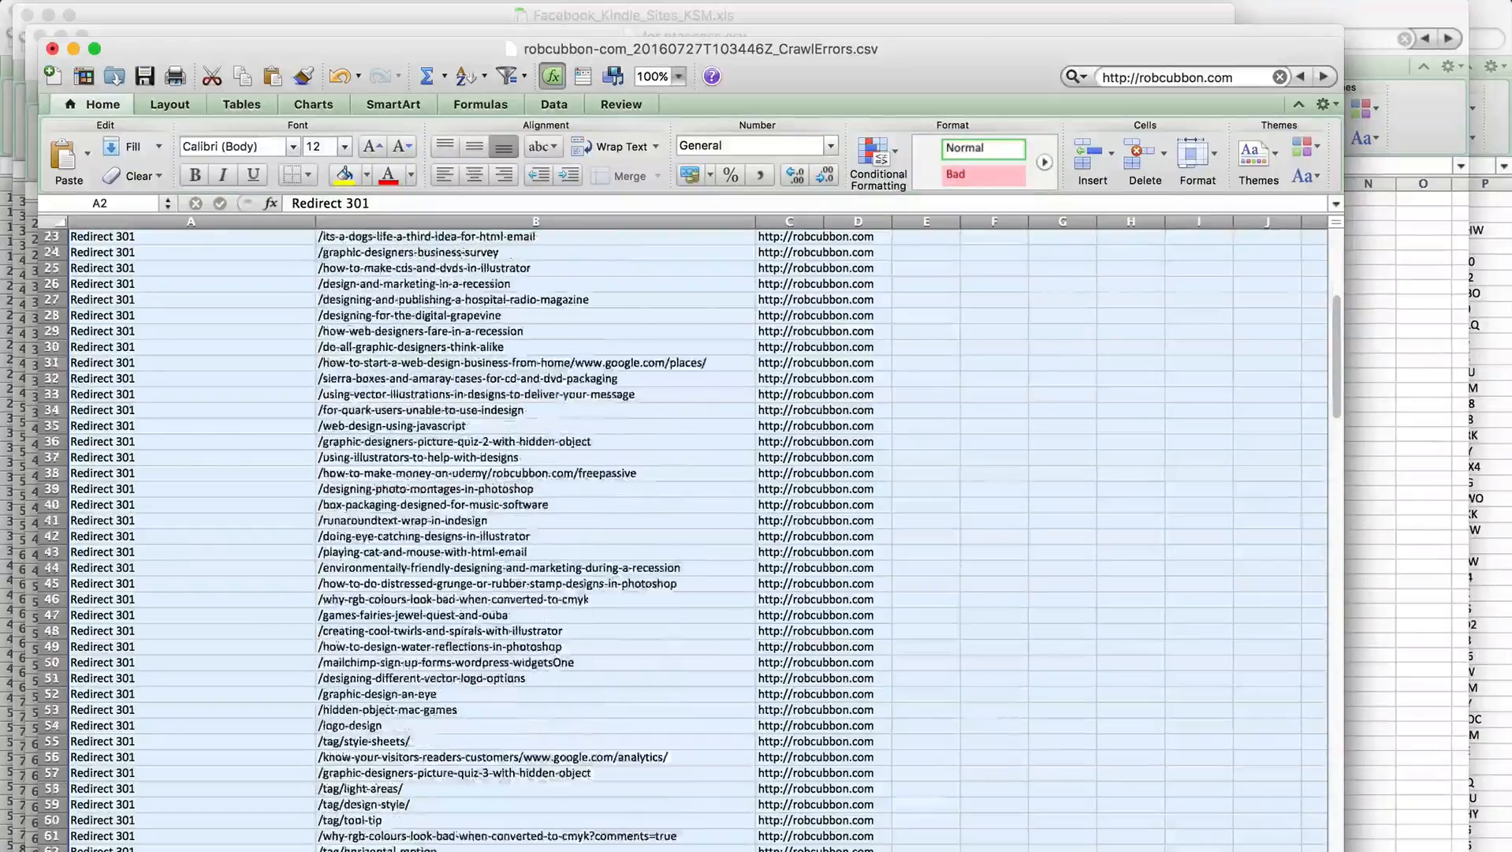
scroll("up", 3)
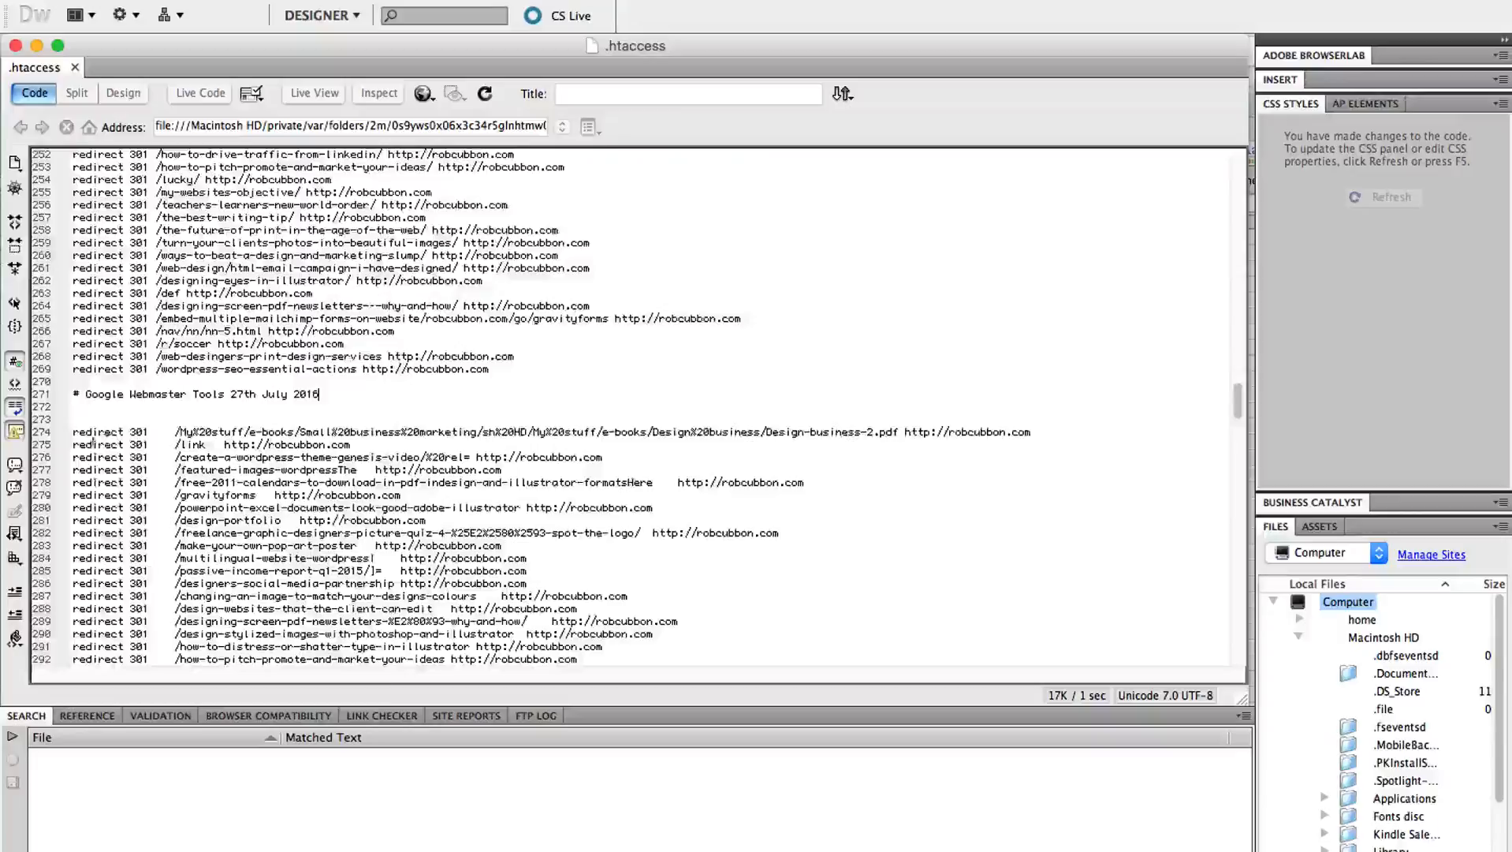
Step: Paste the Redirect 301 rows into .htaccess below the existing redirects in Code view
scroll("down", 3)
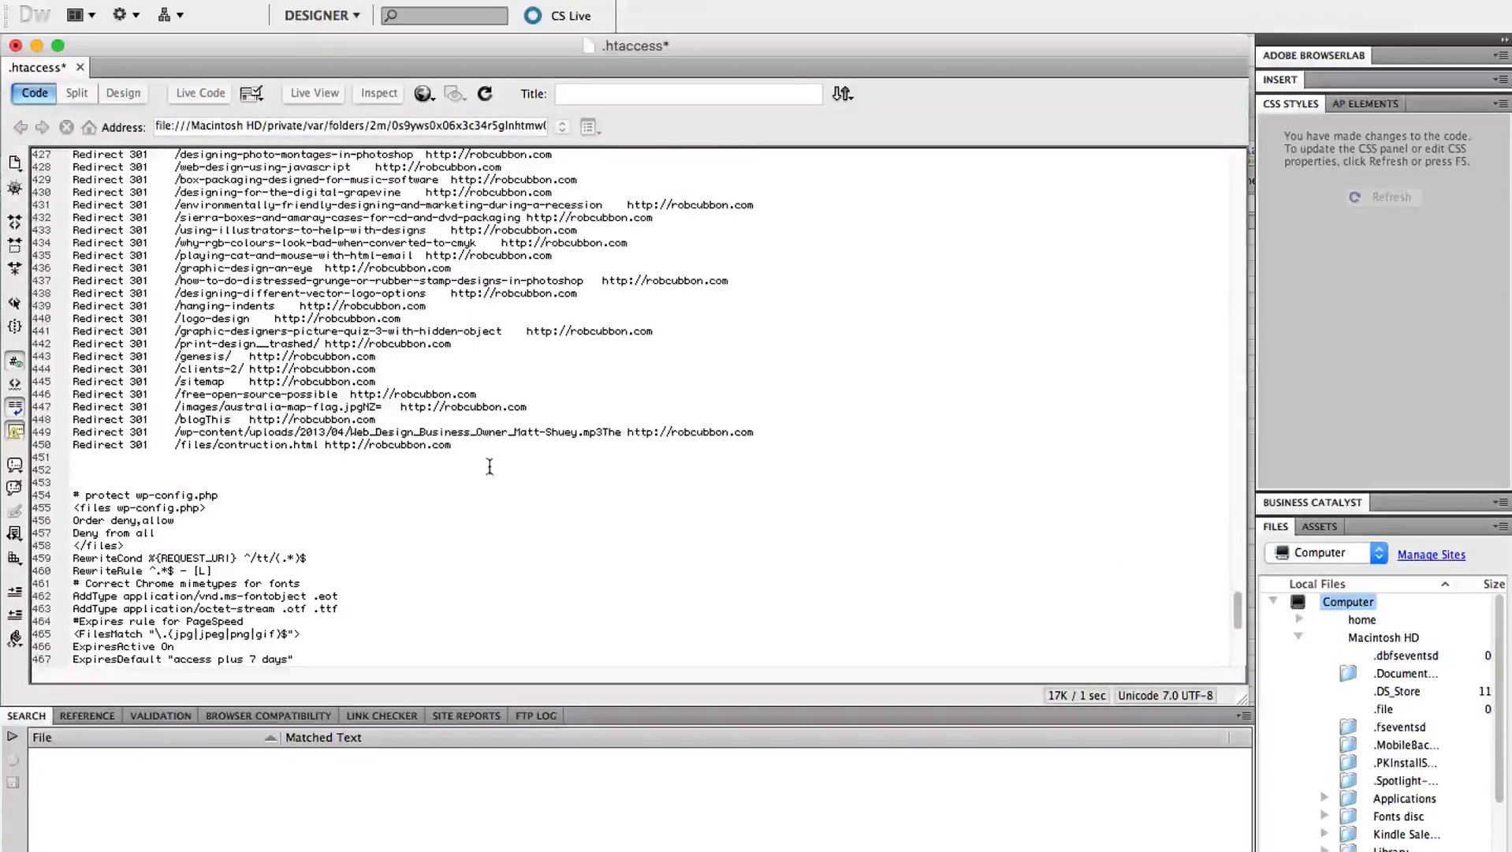
scroll("up", 3)
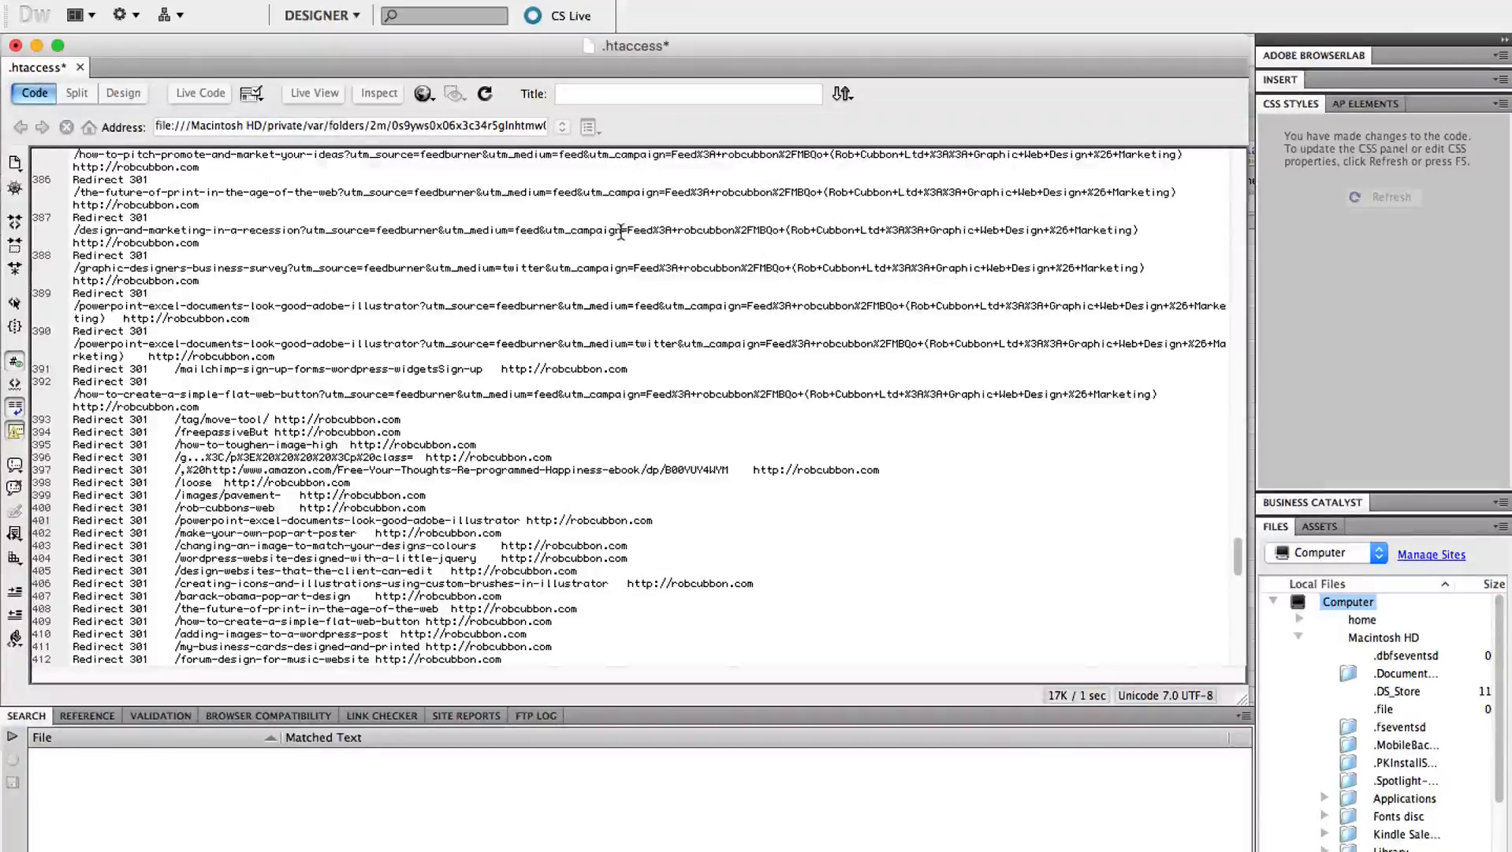
scroll("up", 3)
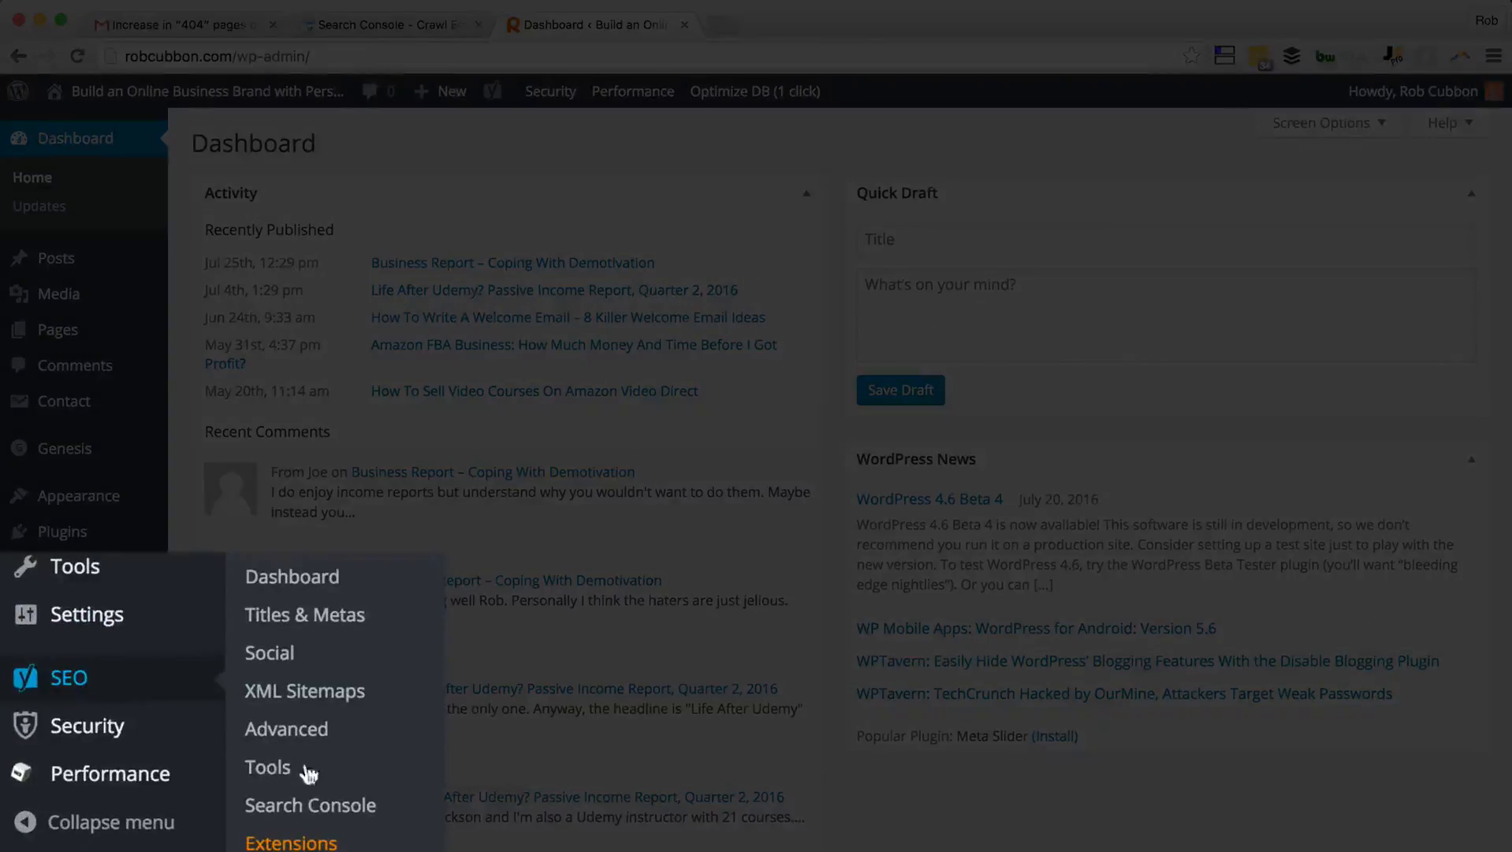
Step: Review the live .htaccess with its Redirect 301 block in Yoast SEO's Tools file editor
left_click(268, 767)
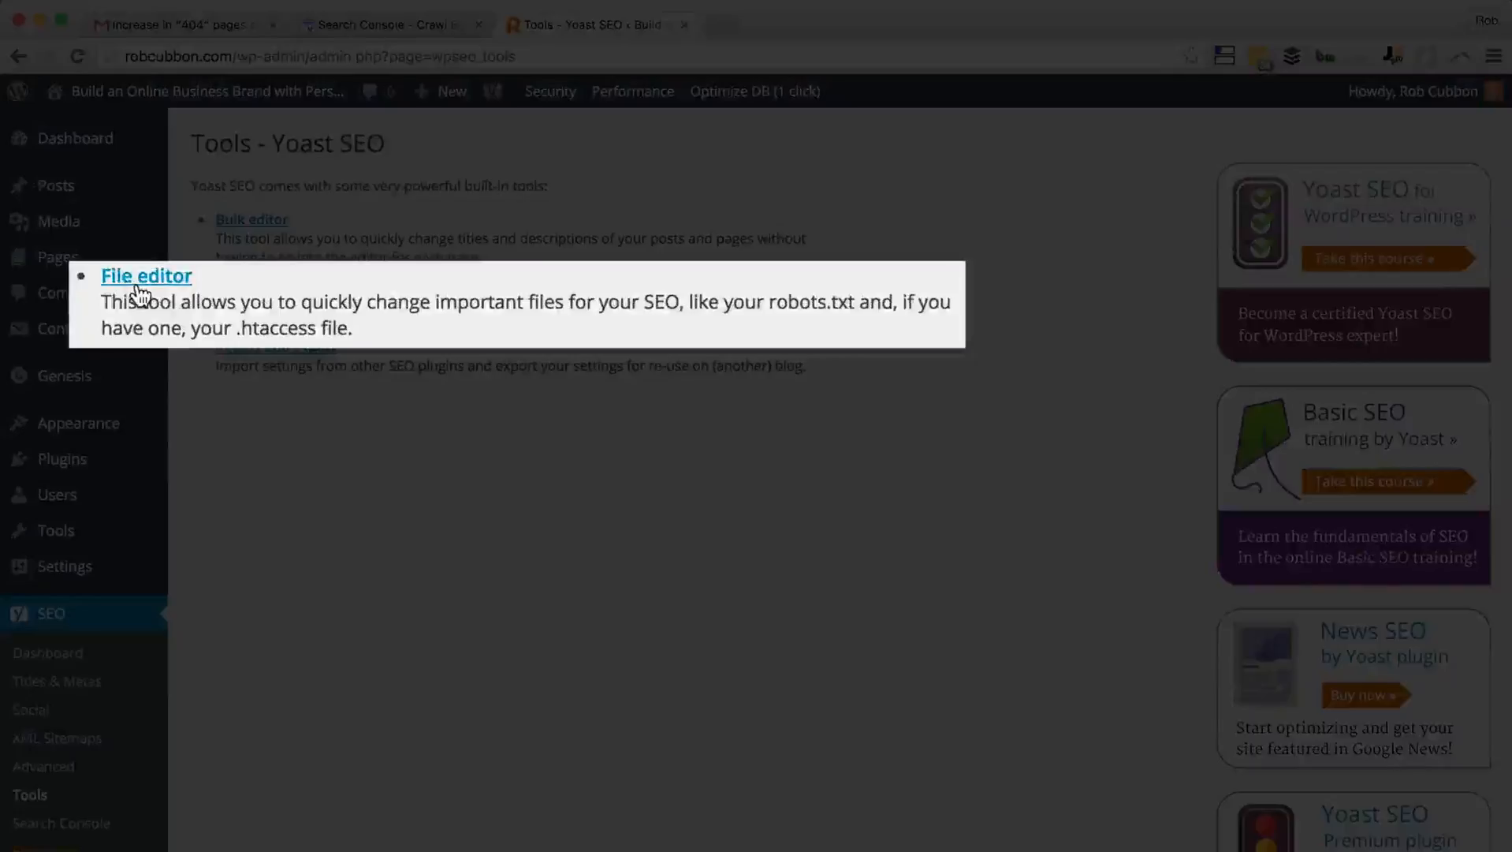
left_click(146, 276)
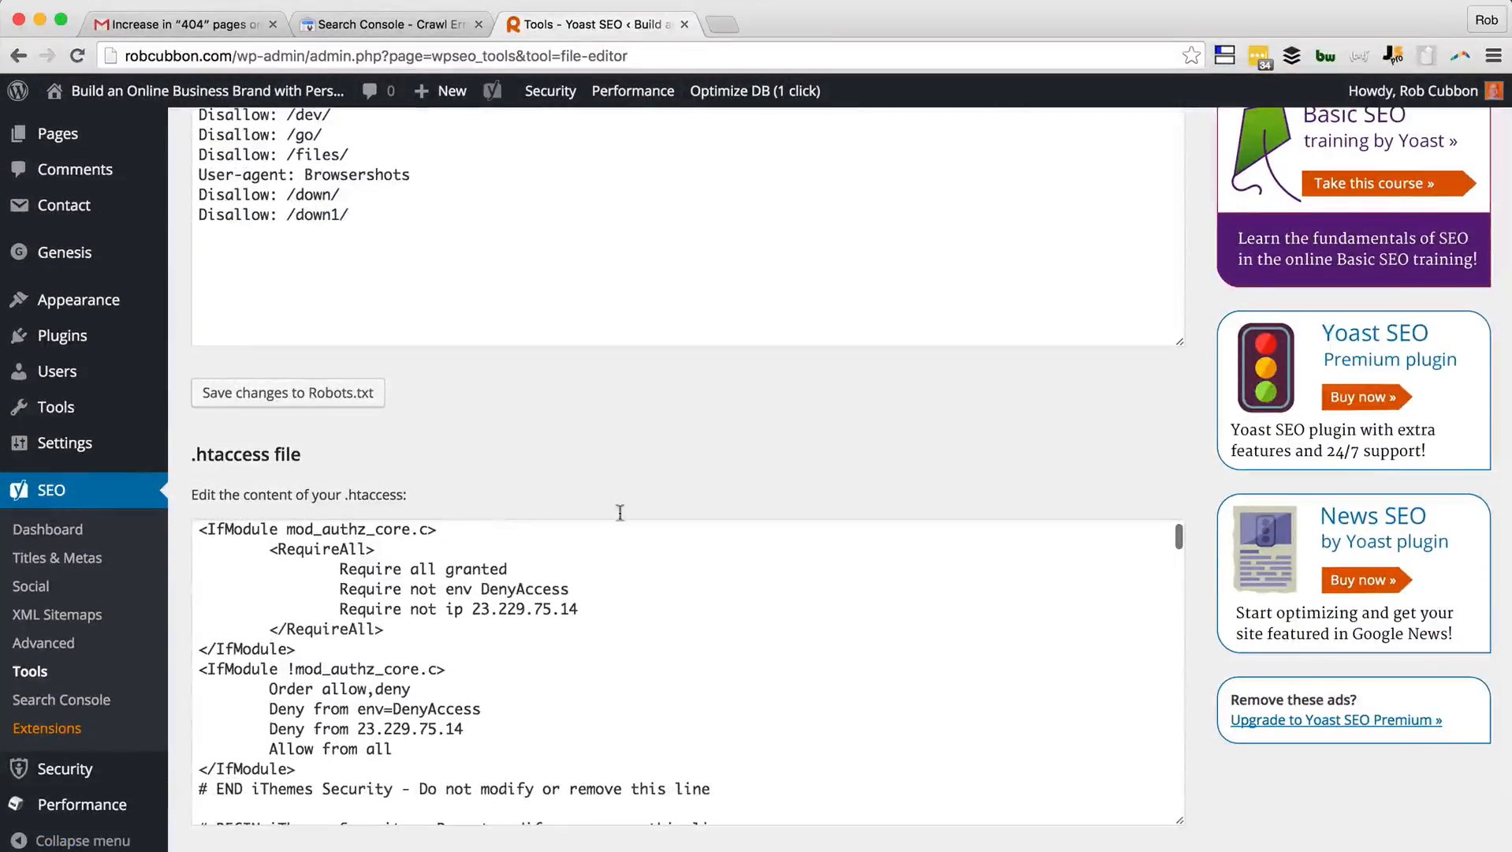
scroll("down", 3)
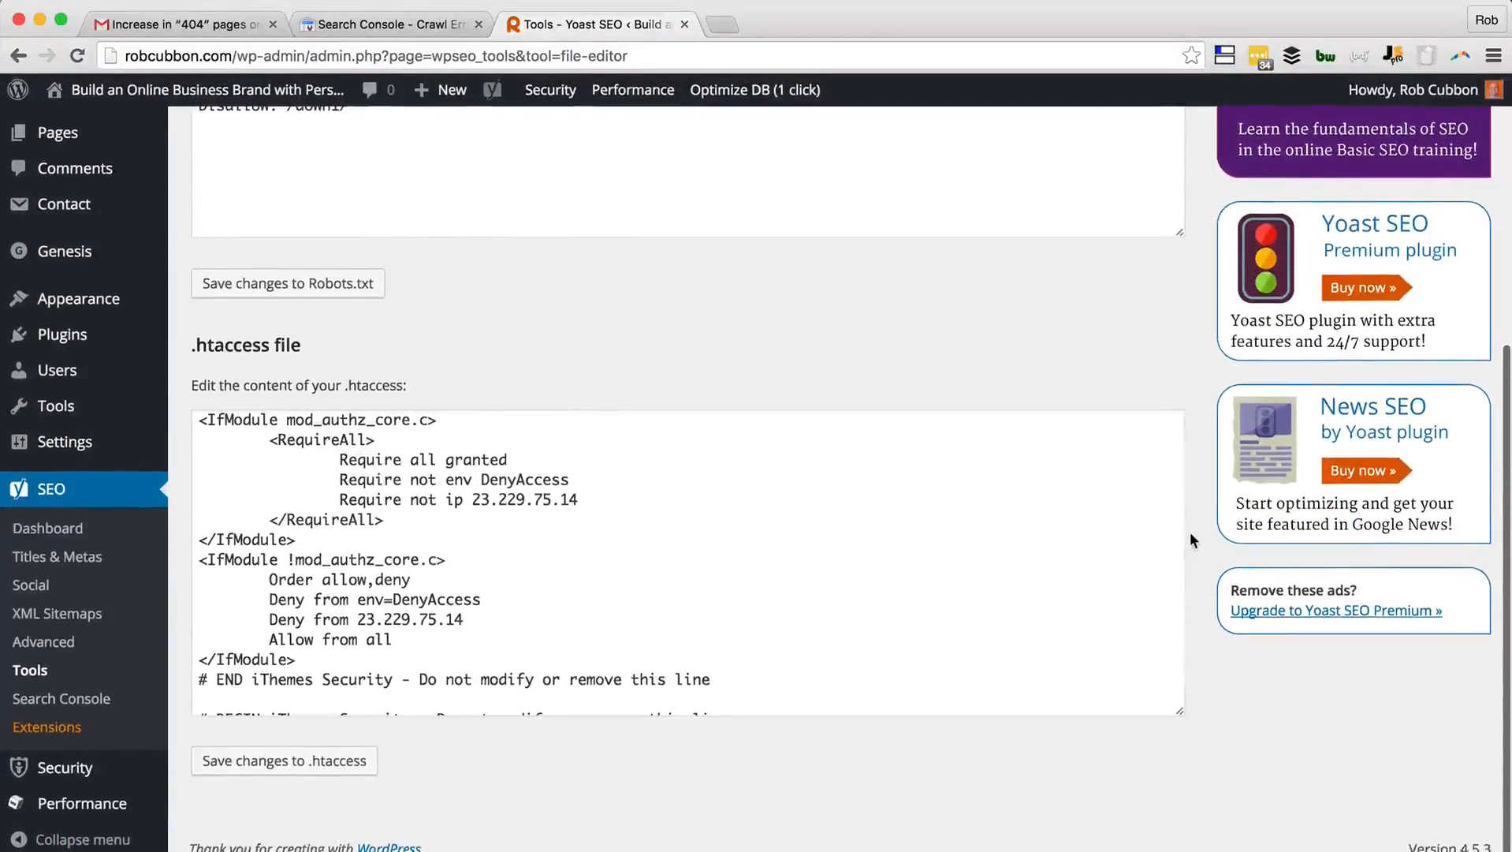
scroll("down", 3)
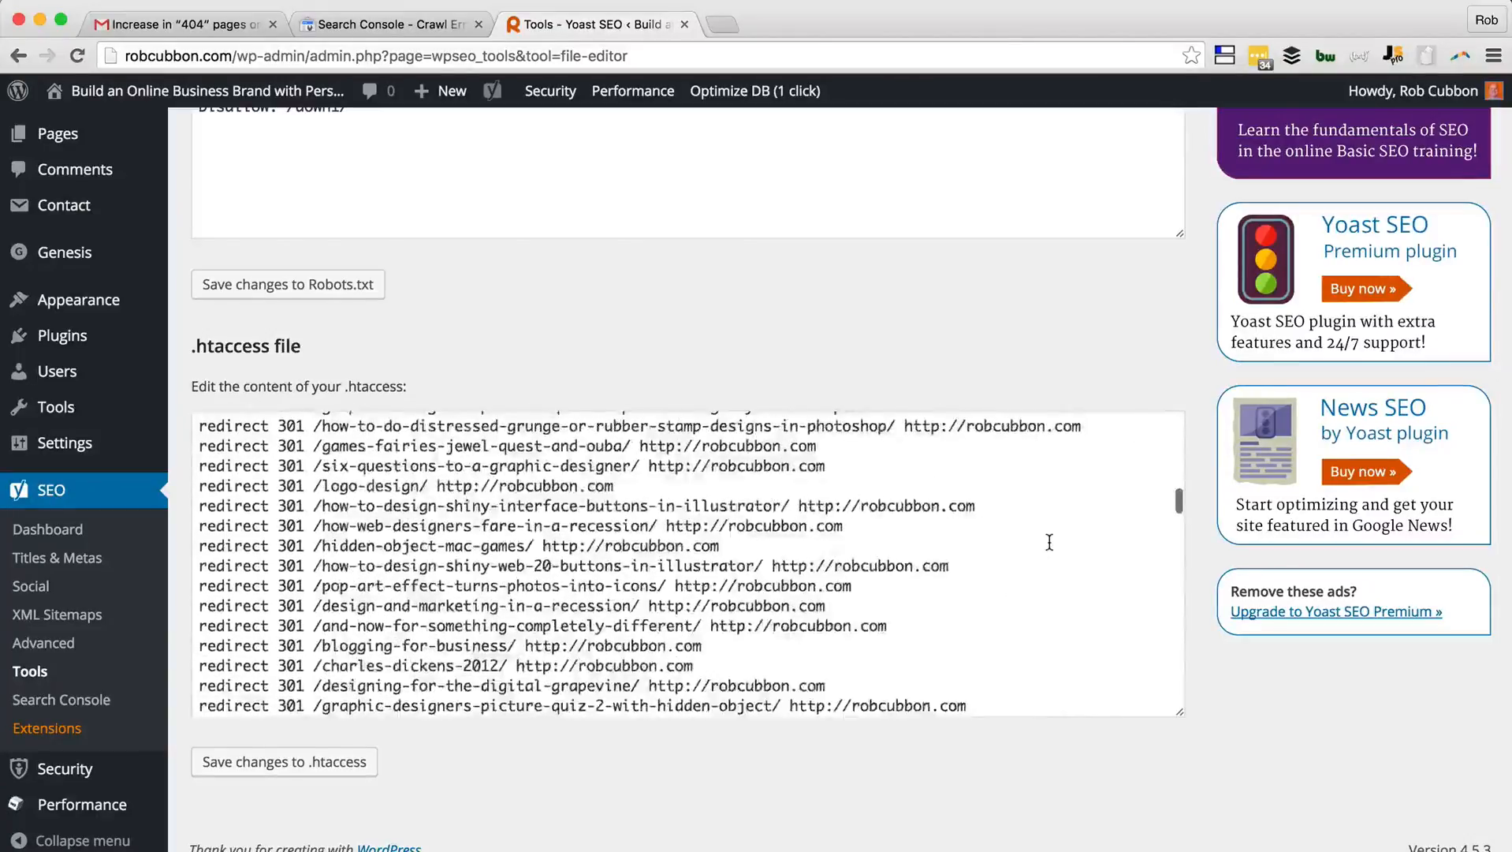
scroll("down", 3)
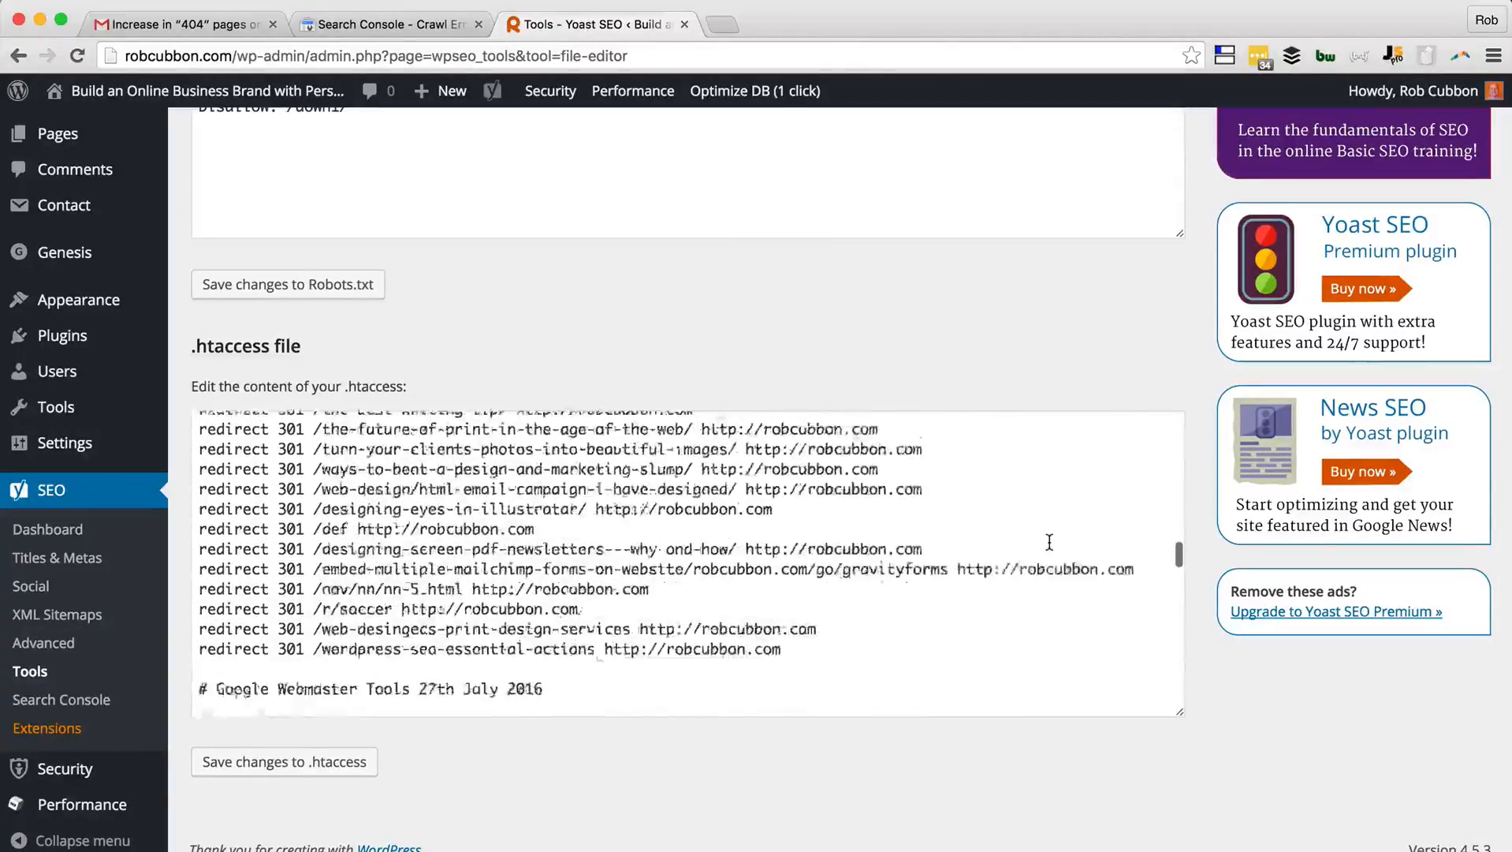
left_click(284, 761)
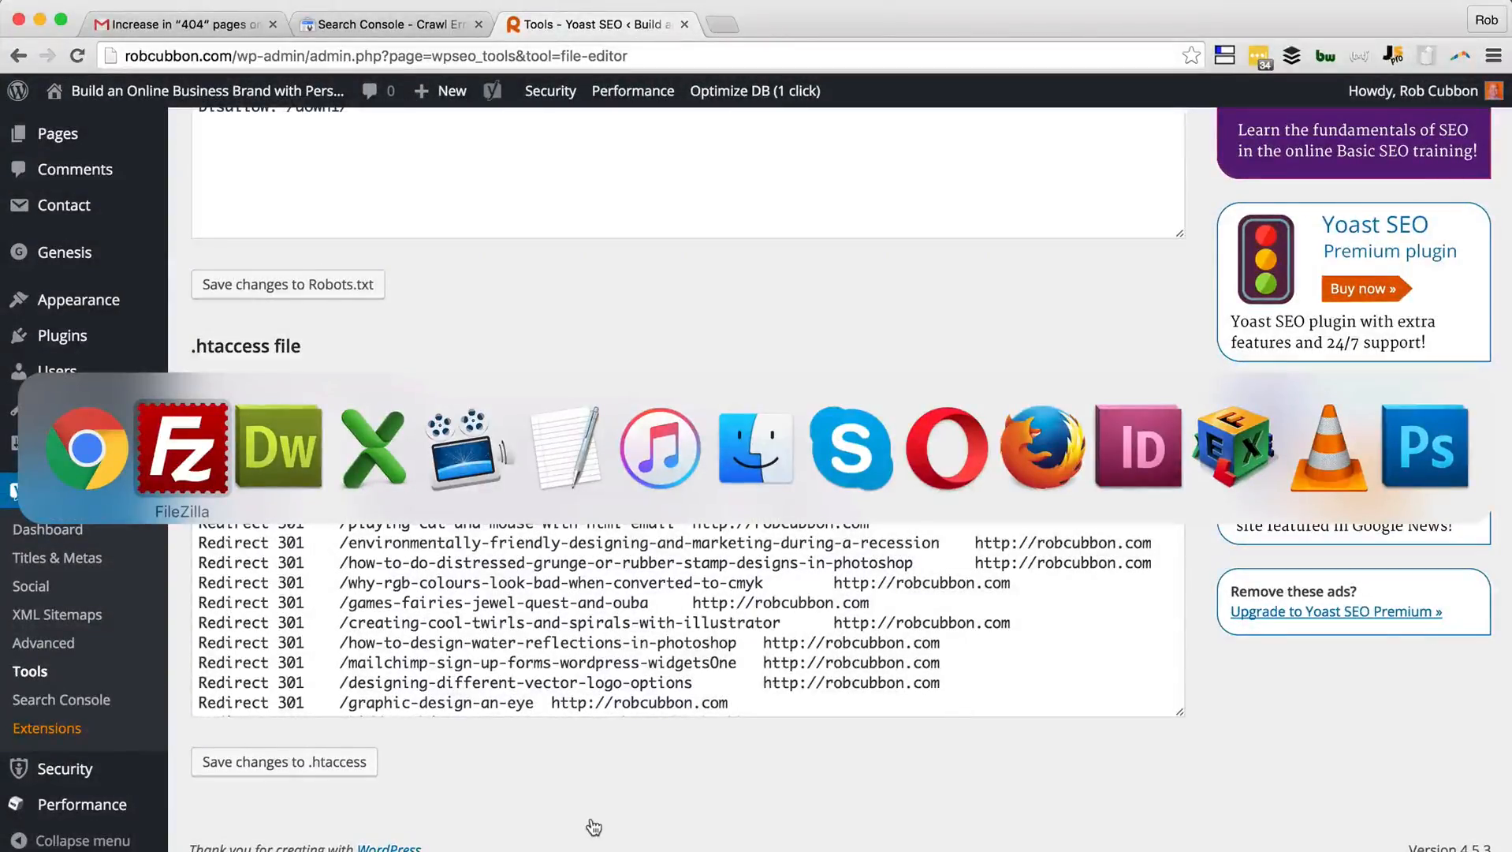
Step: Test missing URLs from the 404 list in new tabs, confirming they land on the homepage
left_click(390, 24)
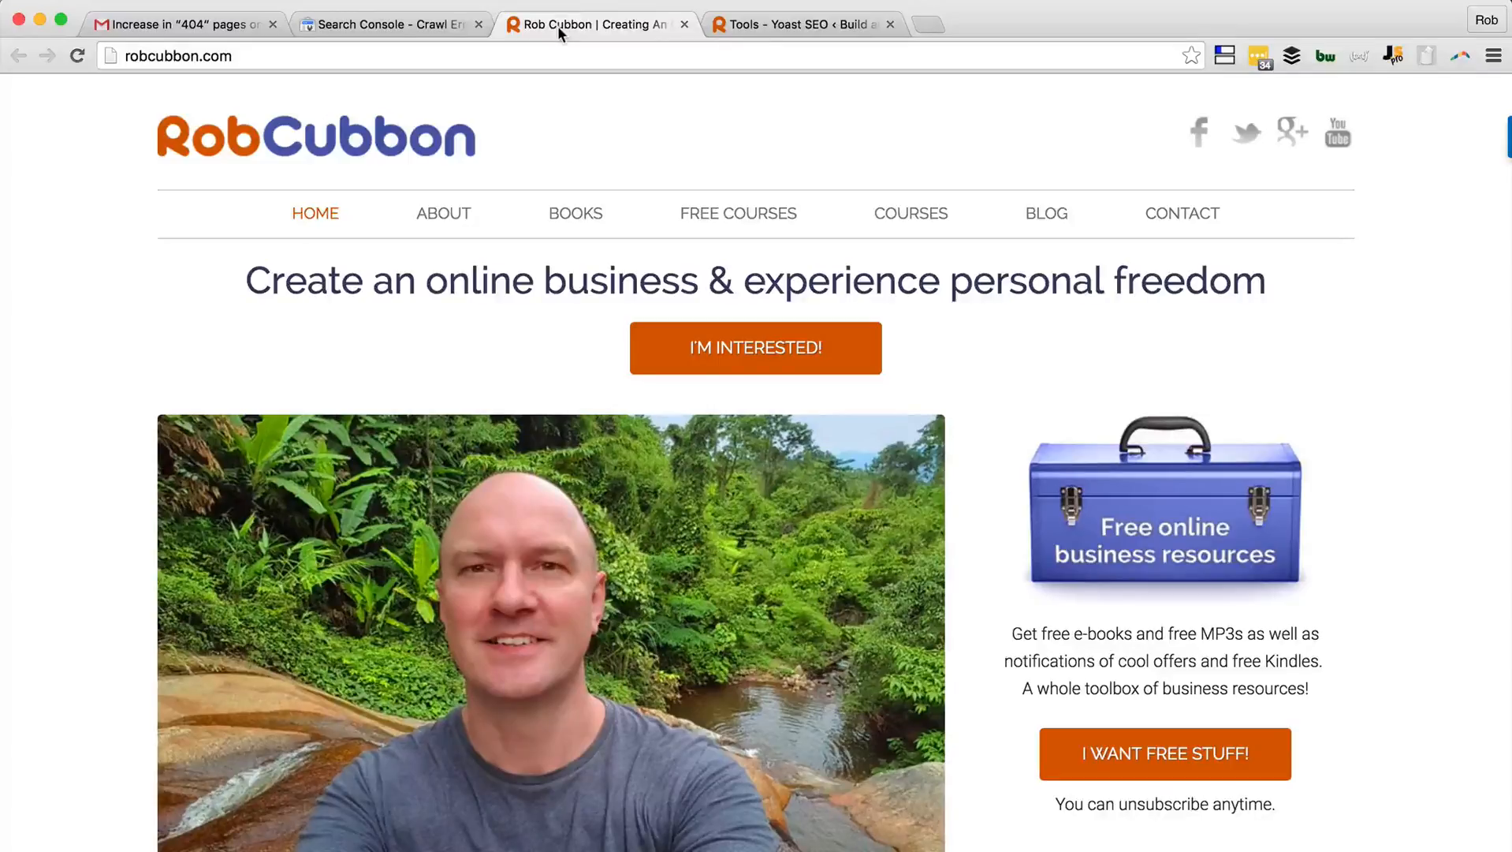
left_click(386, 23)
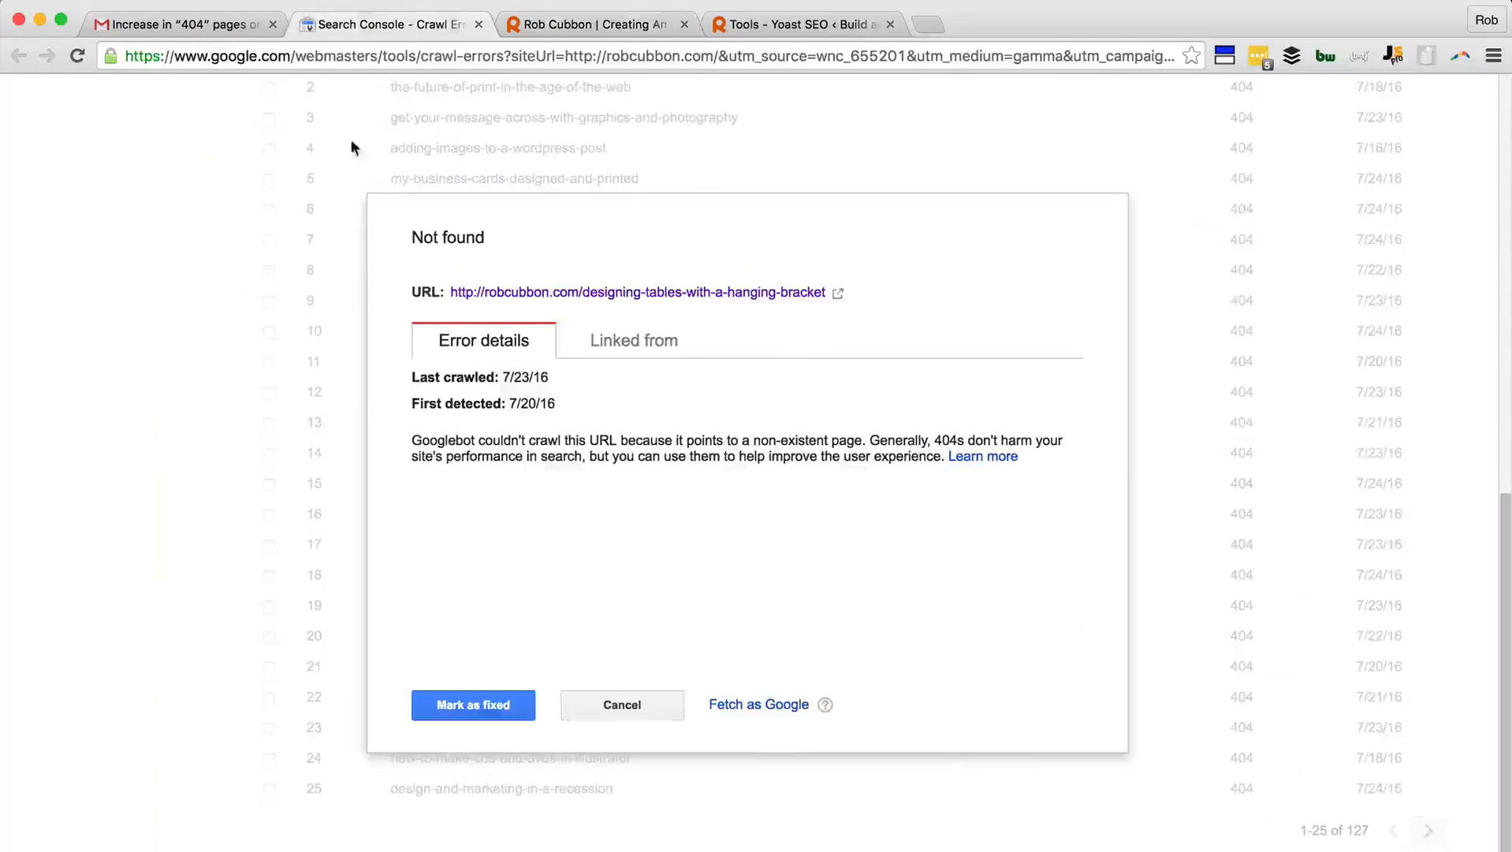
left_click(621, 703)
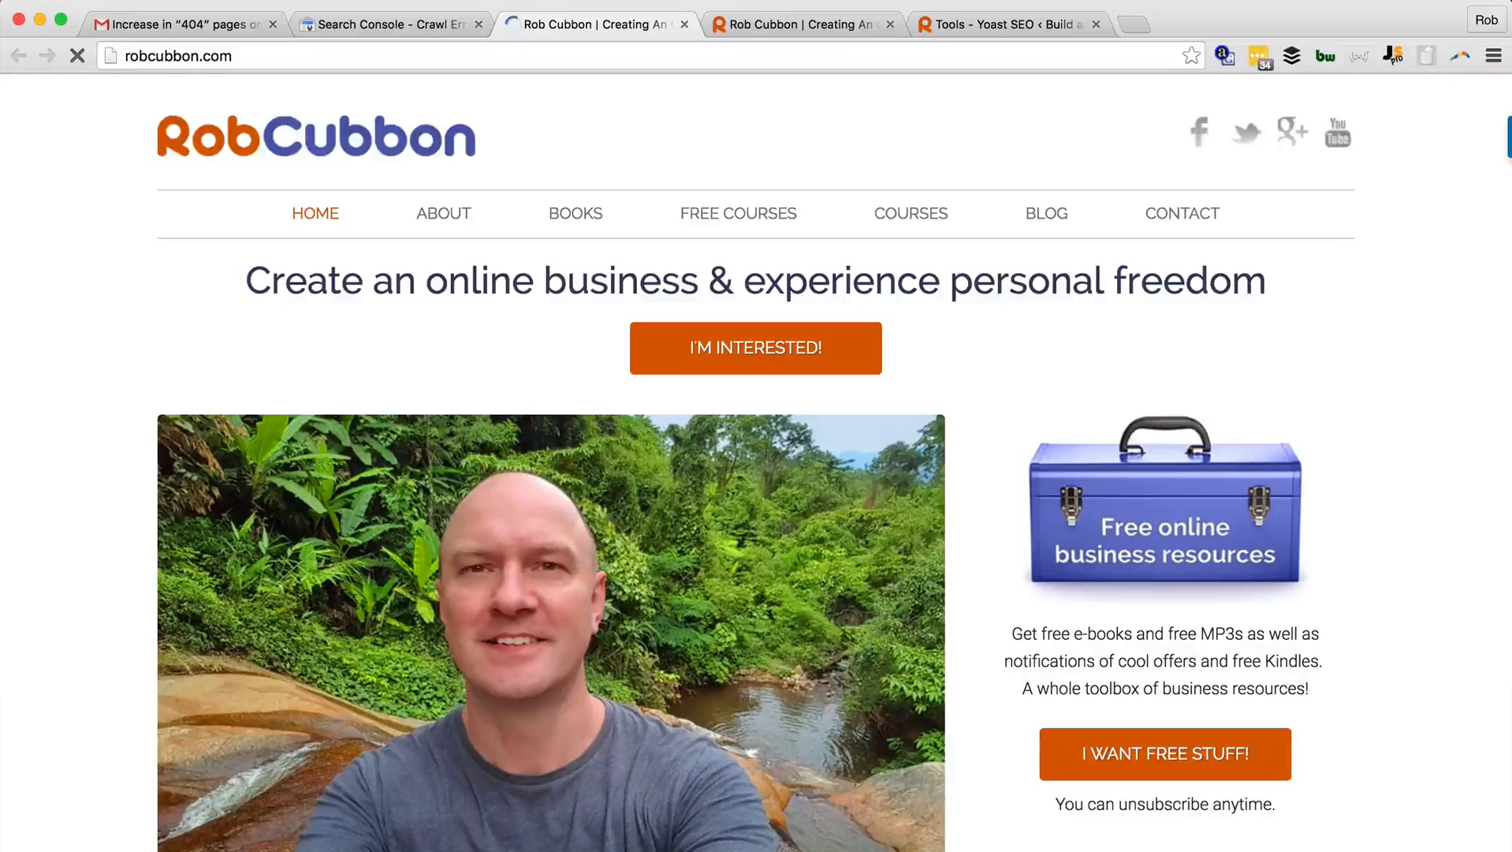
left_click(391, 23)
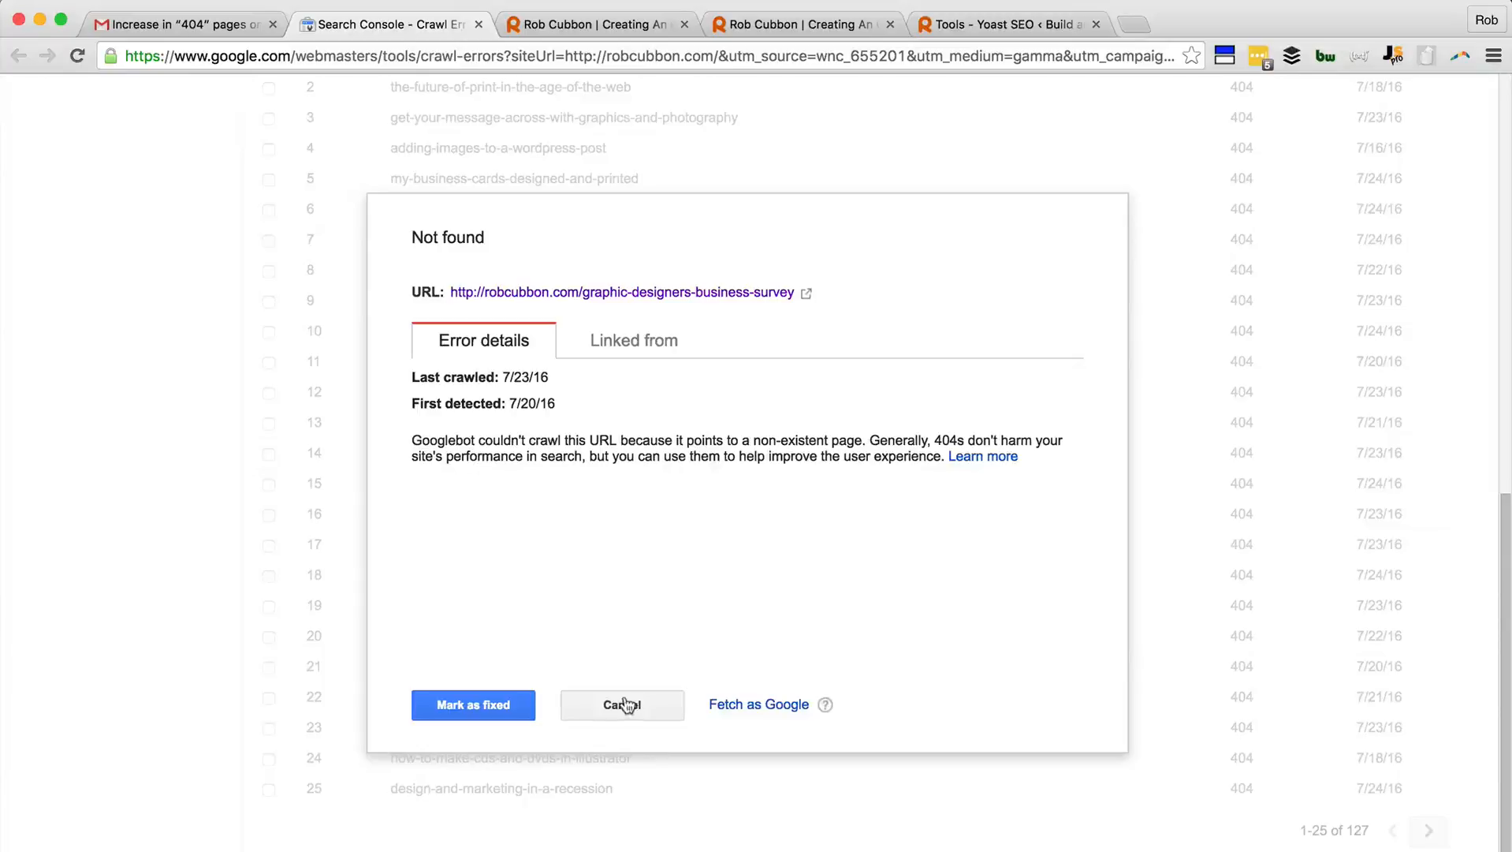
left_click(621, 704)
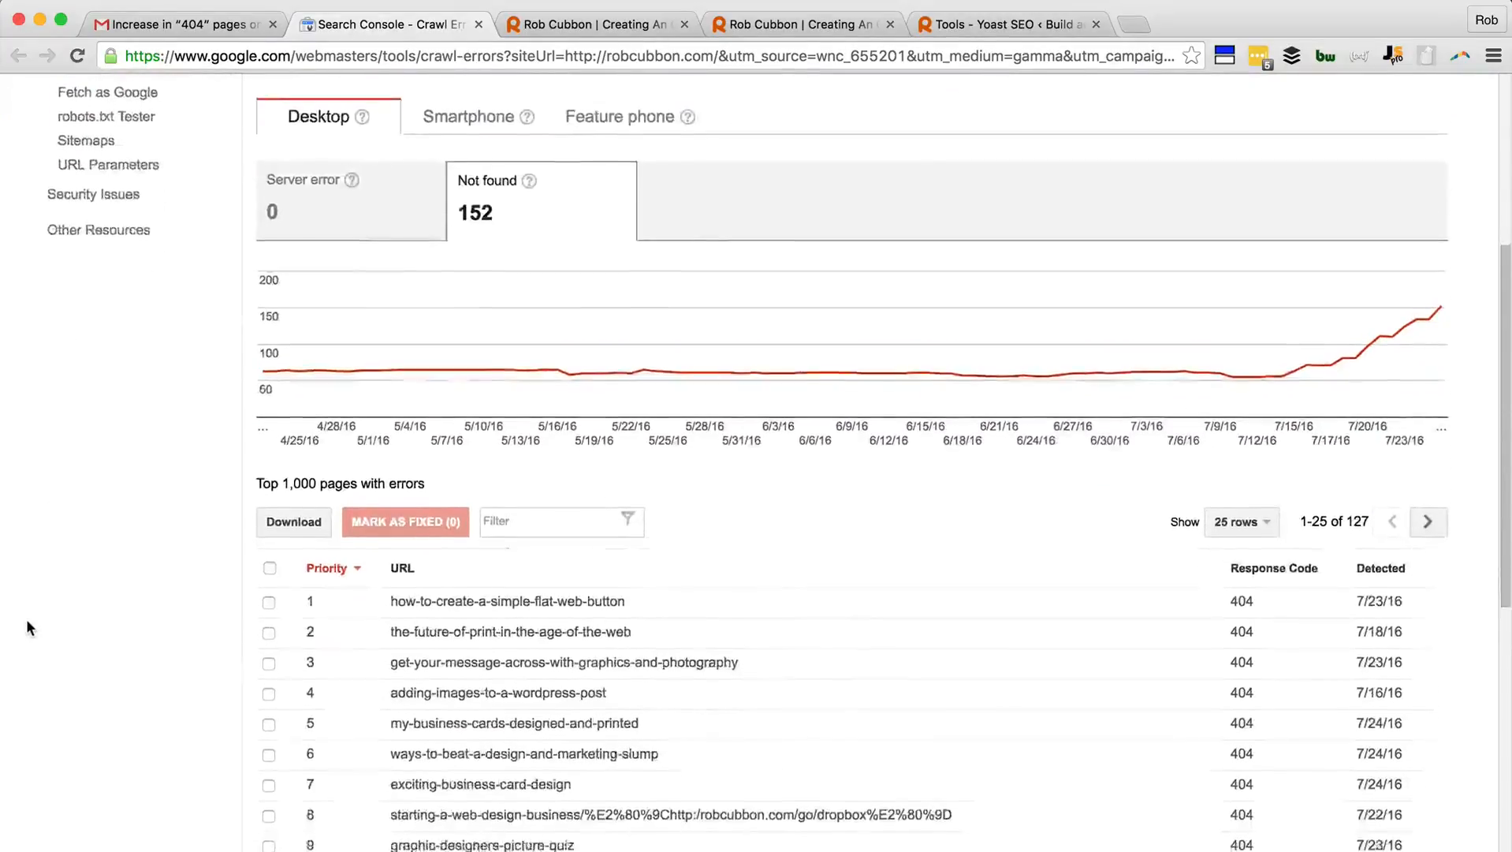
Step: Show 500 rows so all 127 not-found errors appear on one page
scroll("down", 3)
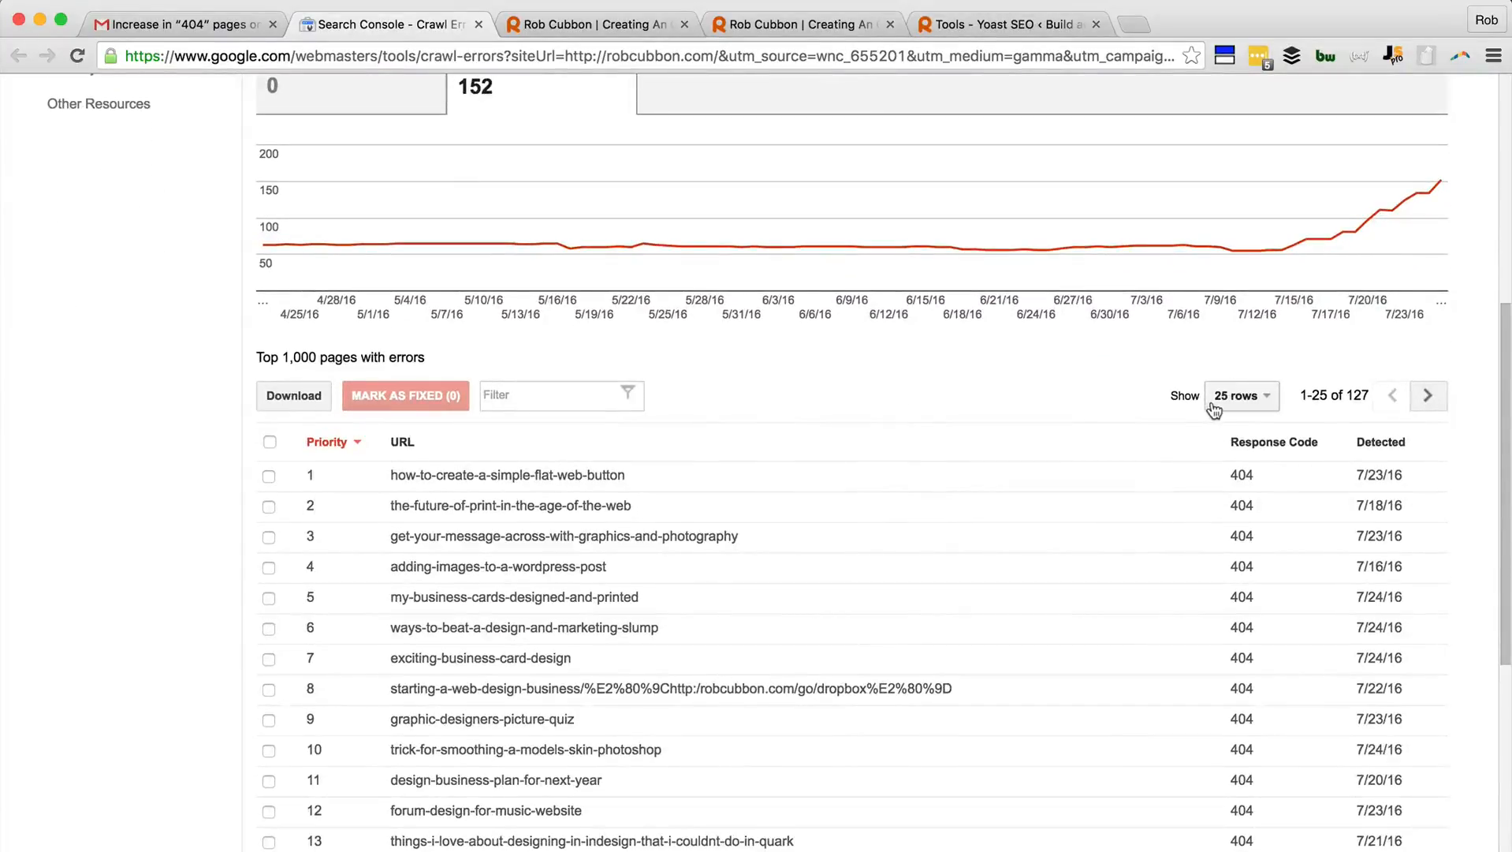
left_click(1240, 396)
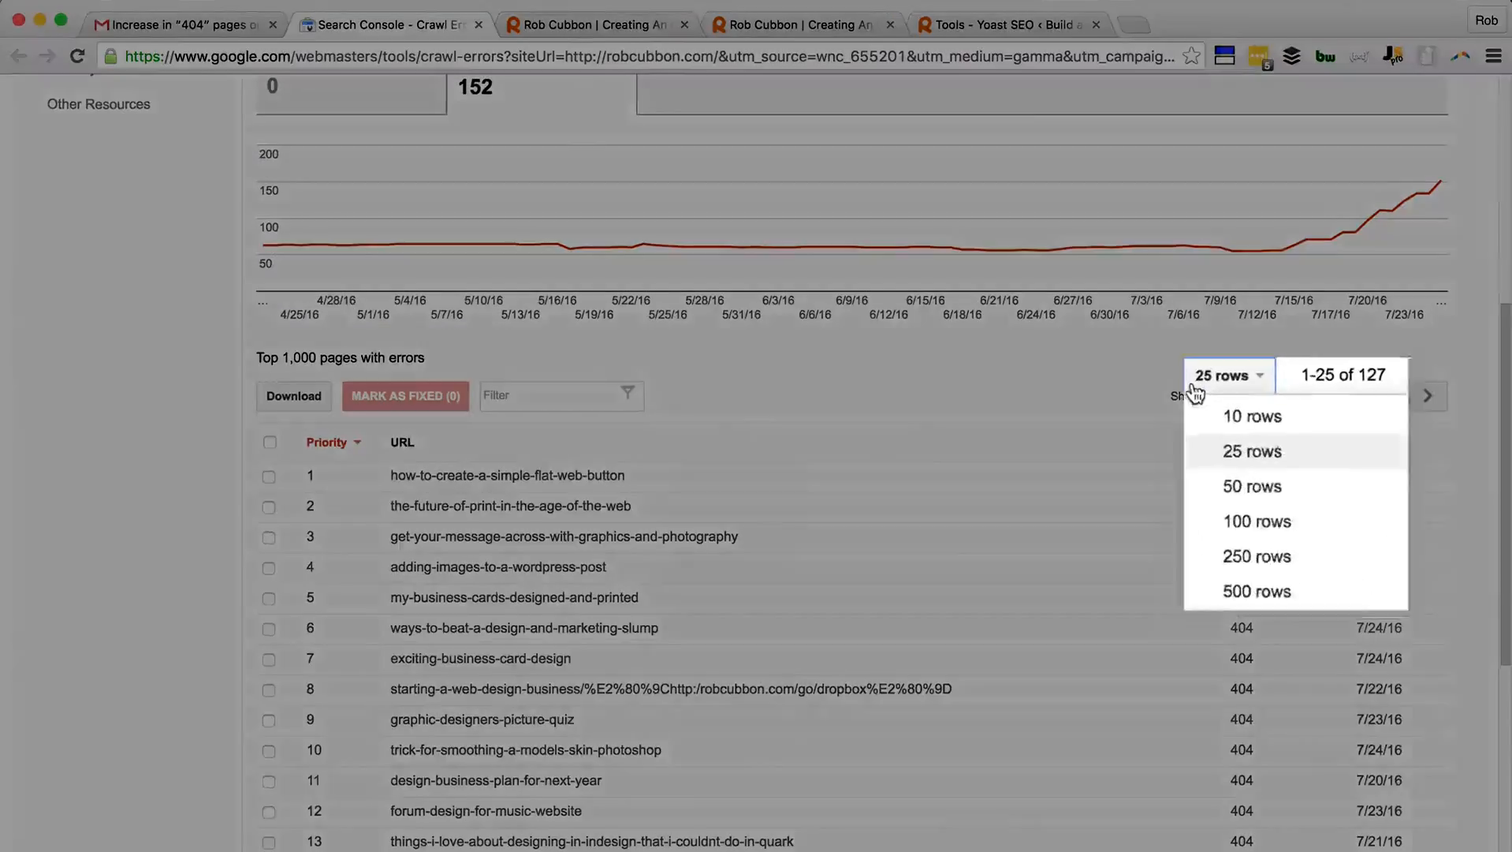
left_click(1257, 589)
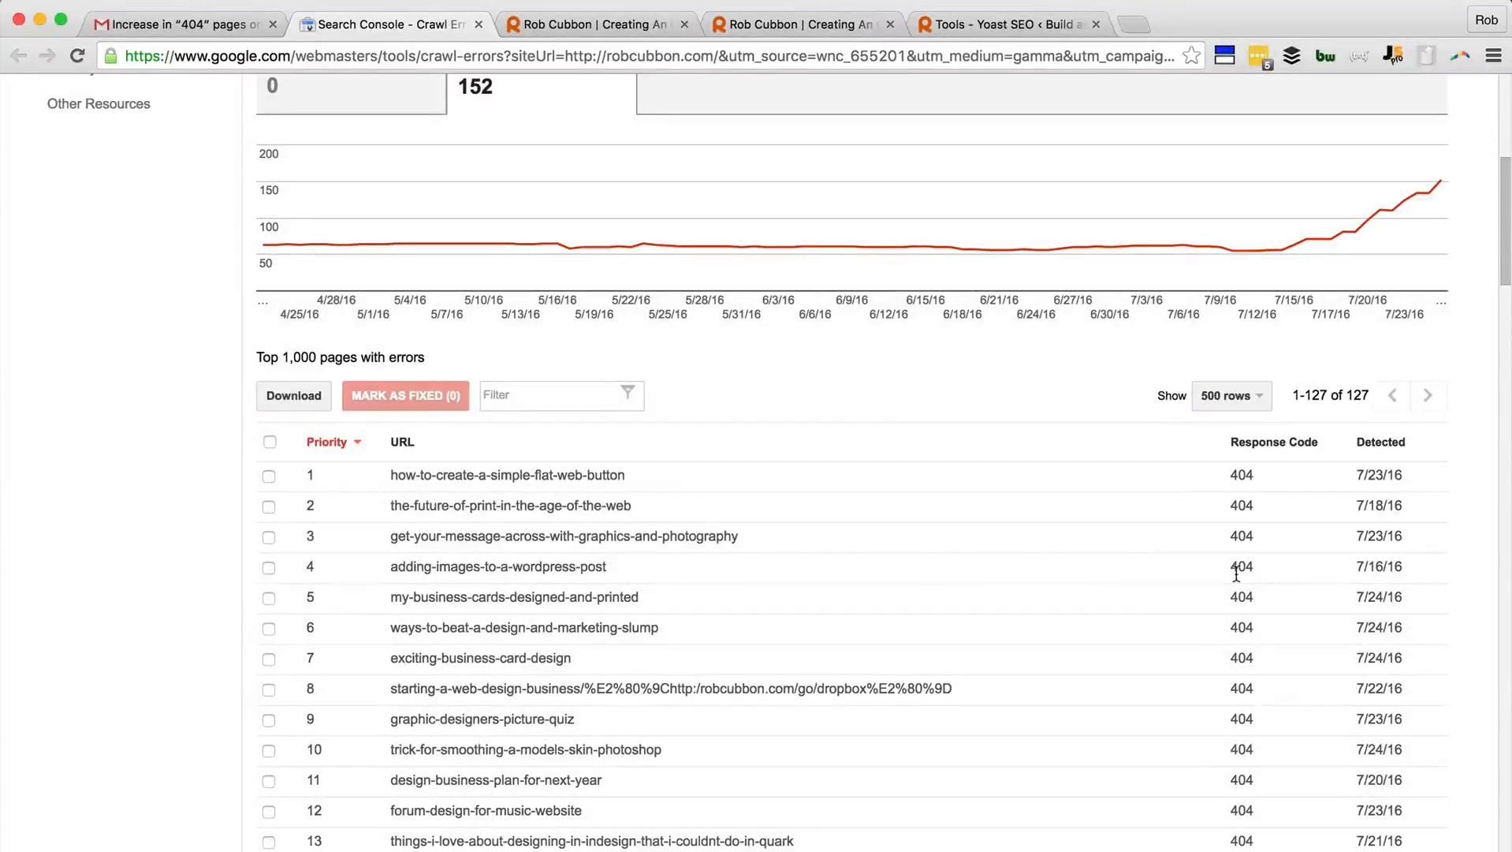
scroll("up", 3)
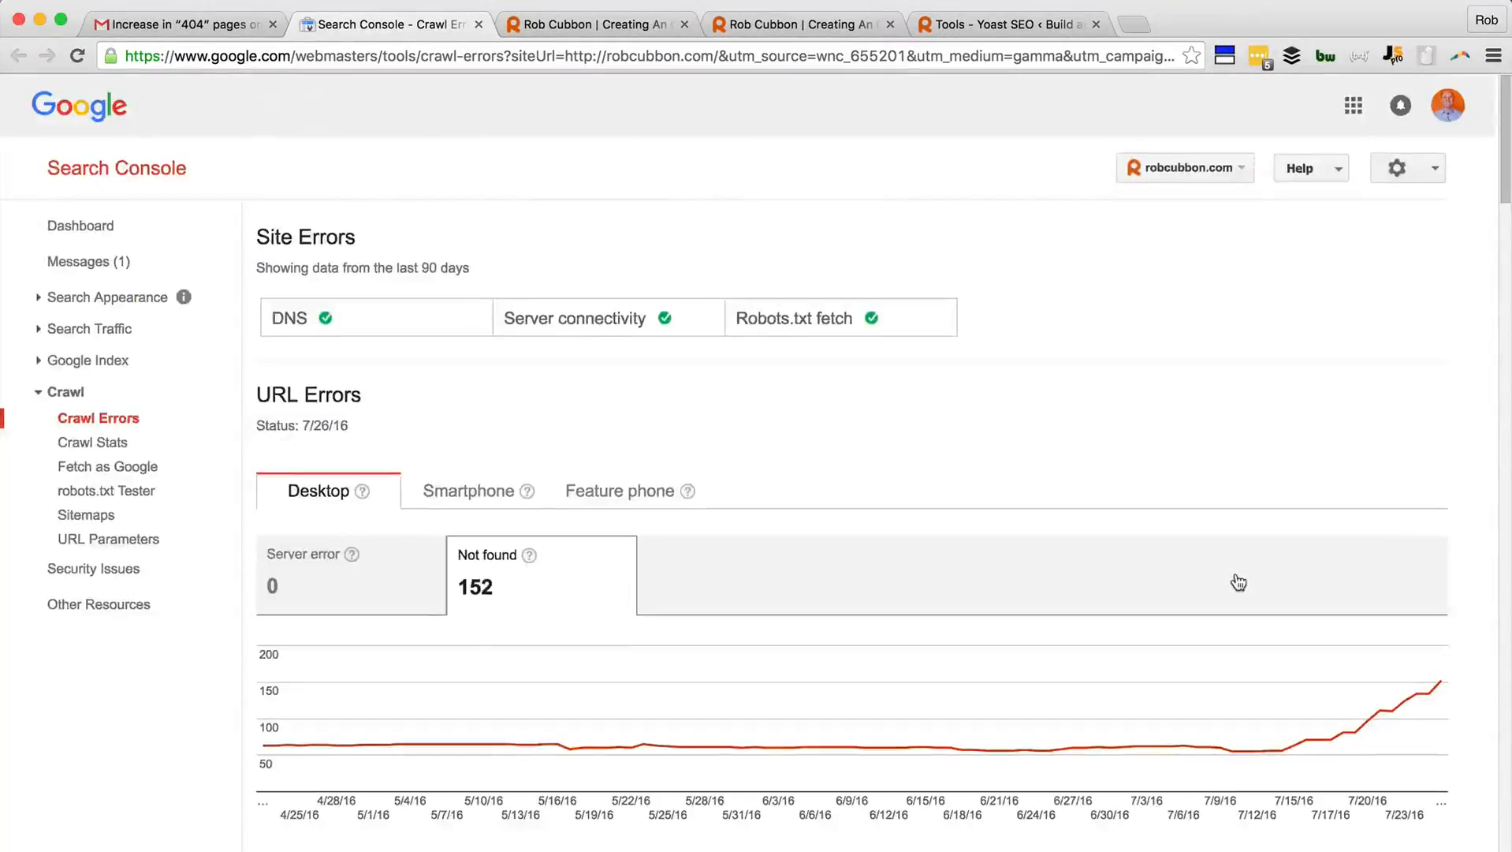
scroll("down", 3)
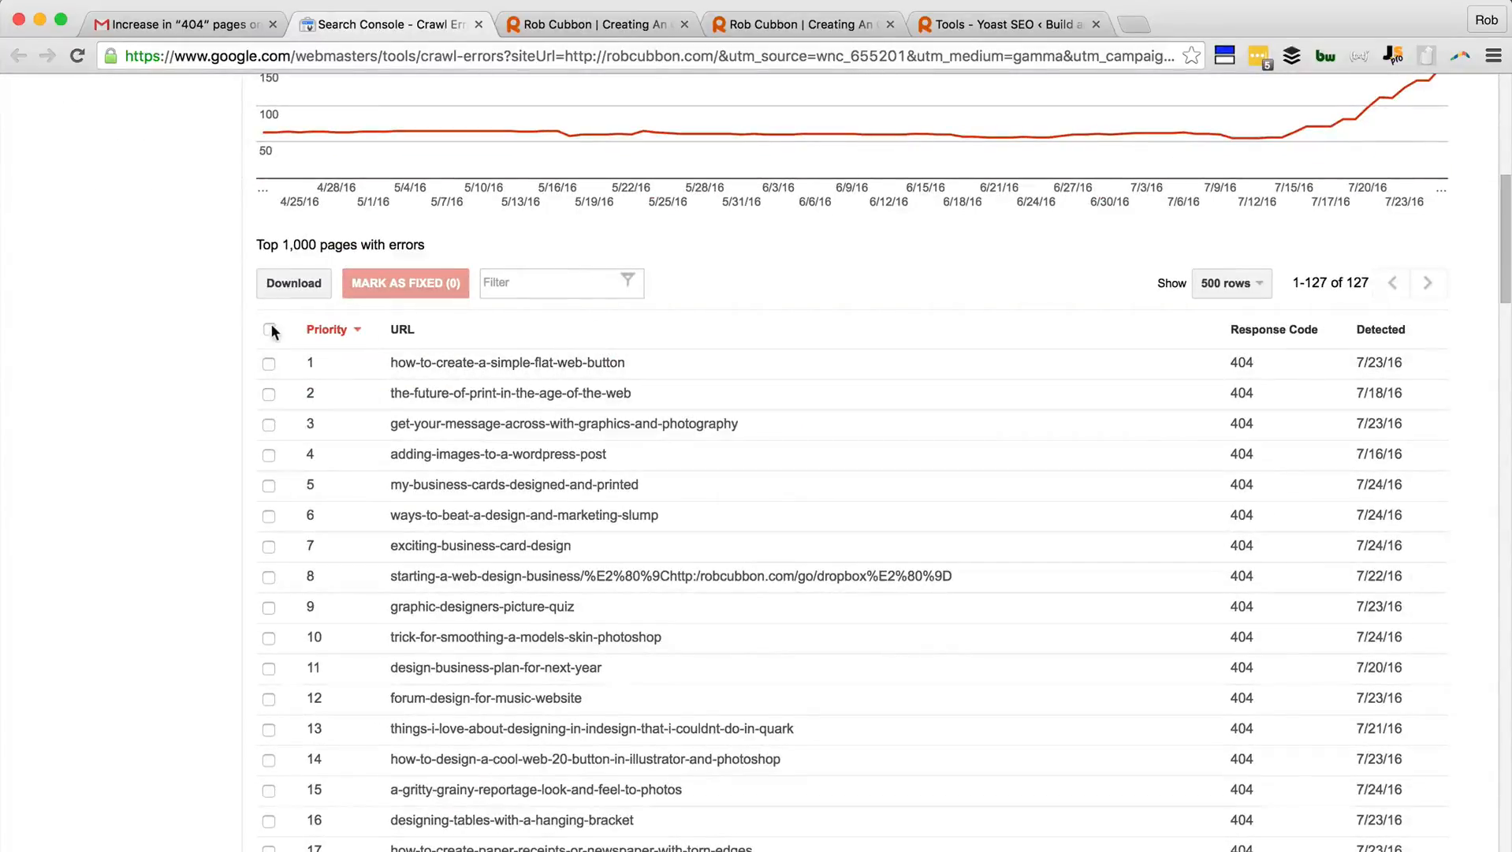
Step: Select every listed error and mark all 127 as fixed, leaving the table with no data
left_click(270, 329)
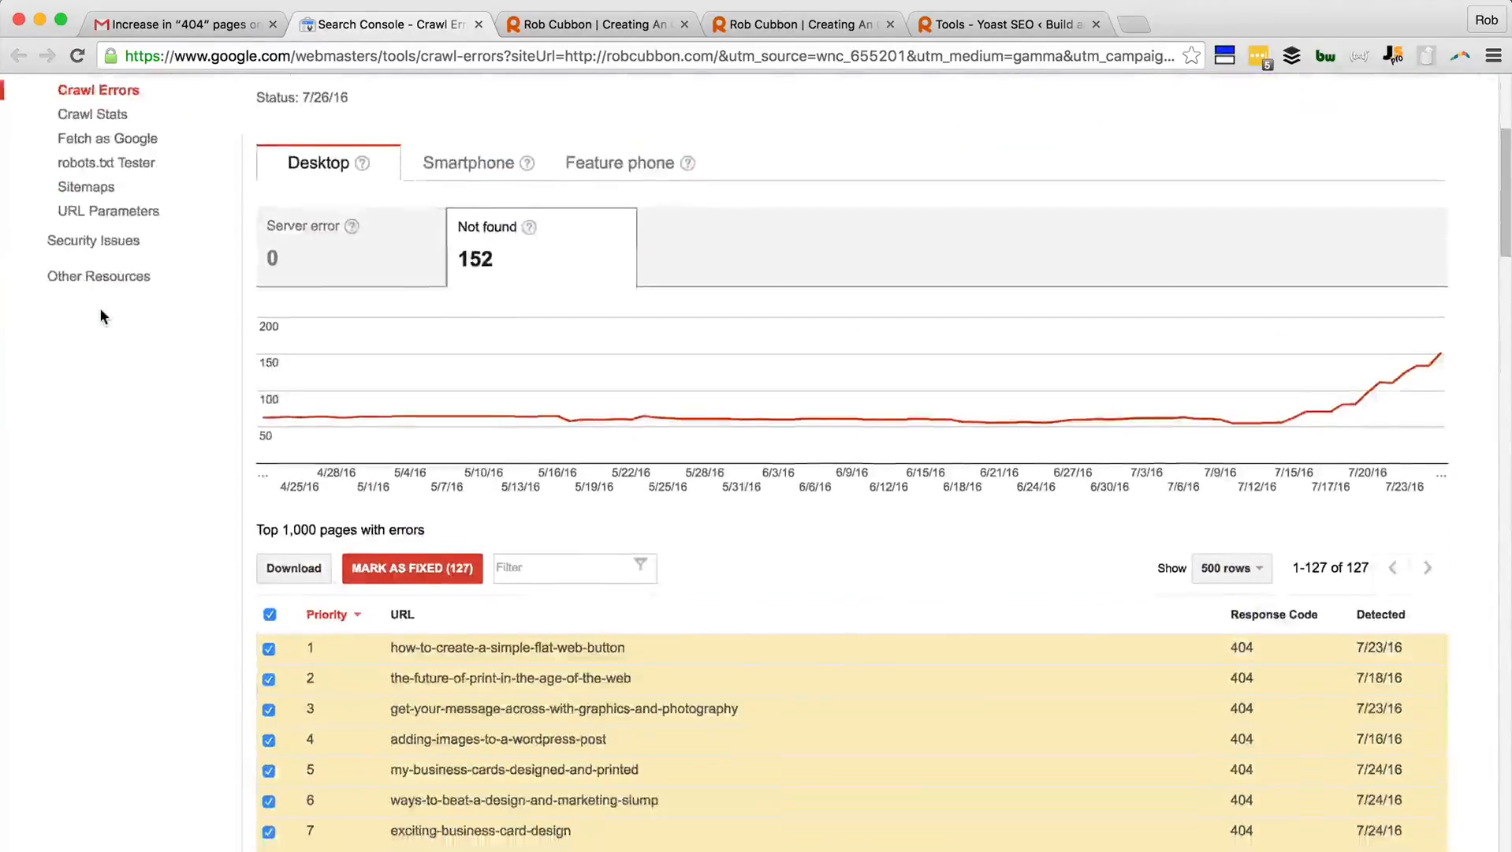
left_click(412, 568)
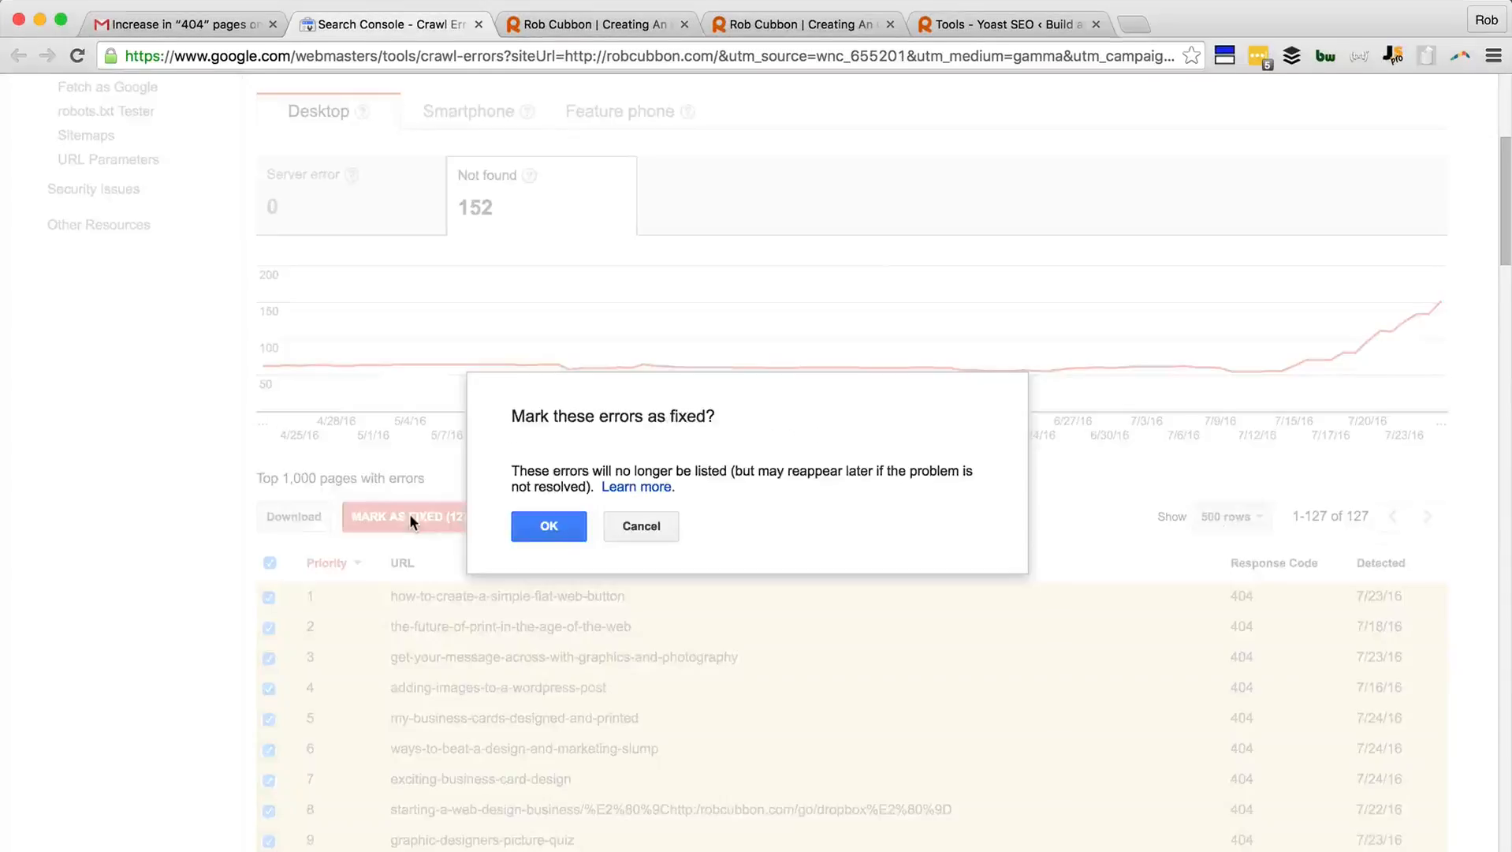
left_click(547, 526)
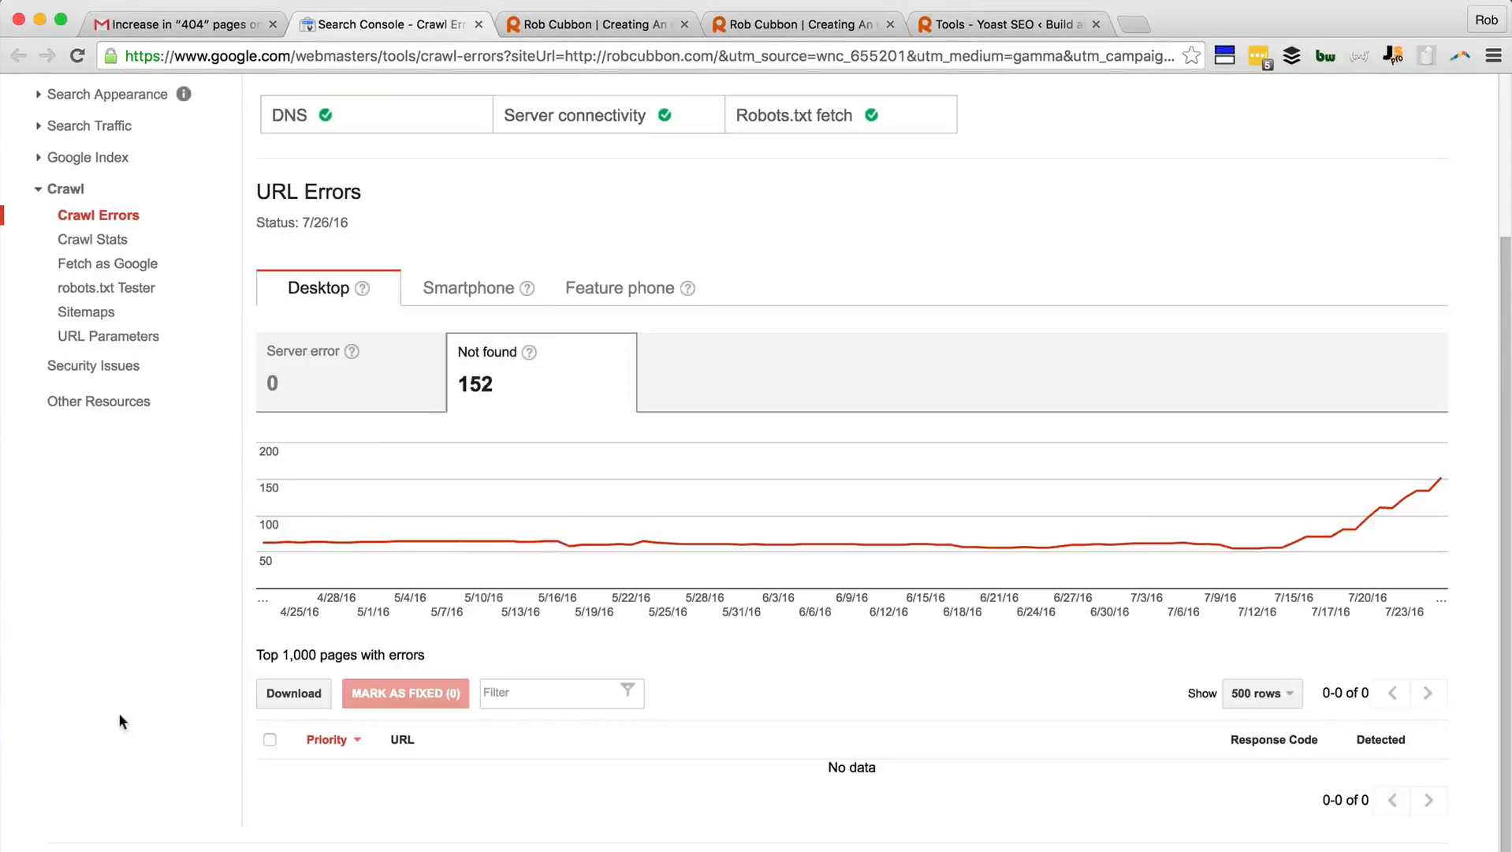
scroll("up", 3)
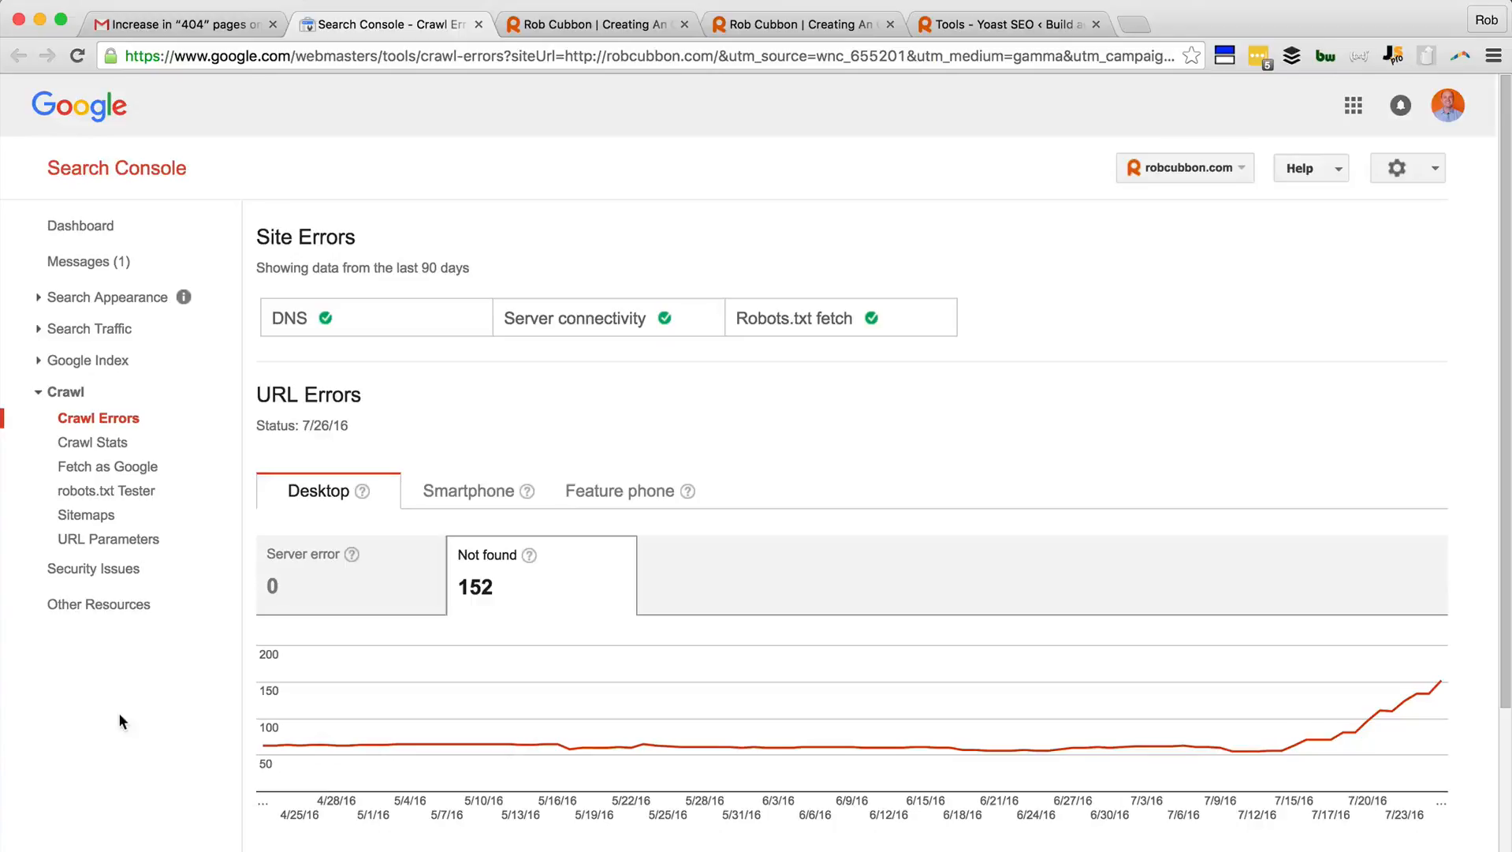
Step: From the alert email, fetch and render the homepage as Googlebot in Fetch as Google
left_click(181, 24)
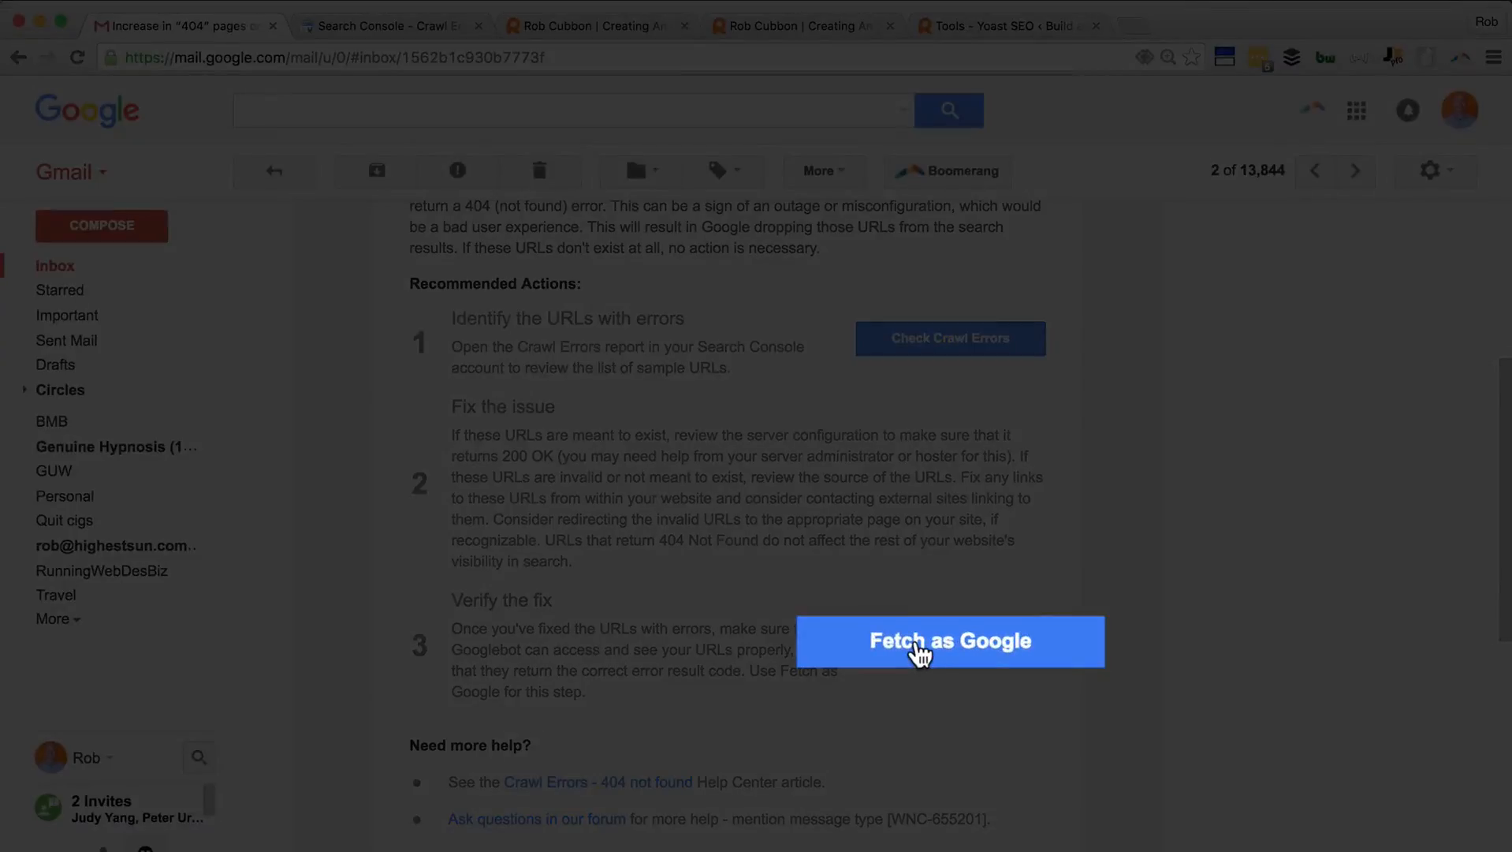
left_click(947, 640)
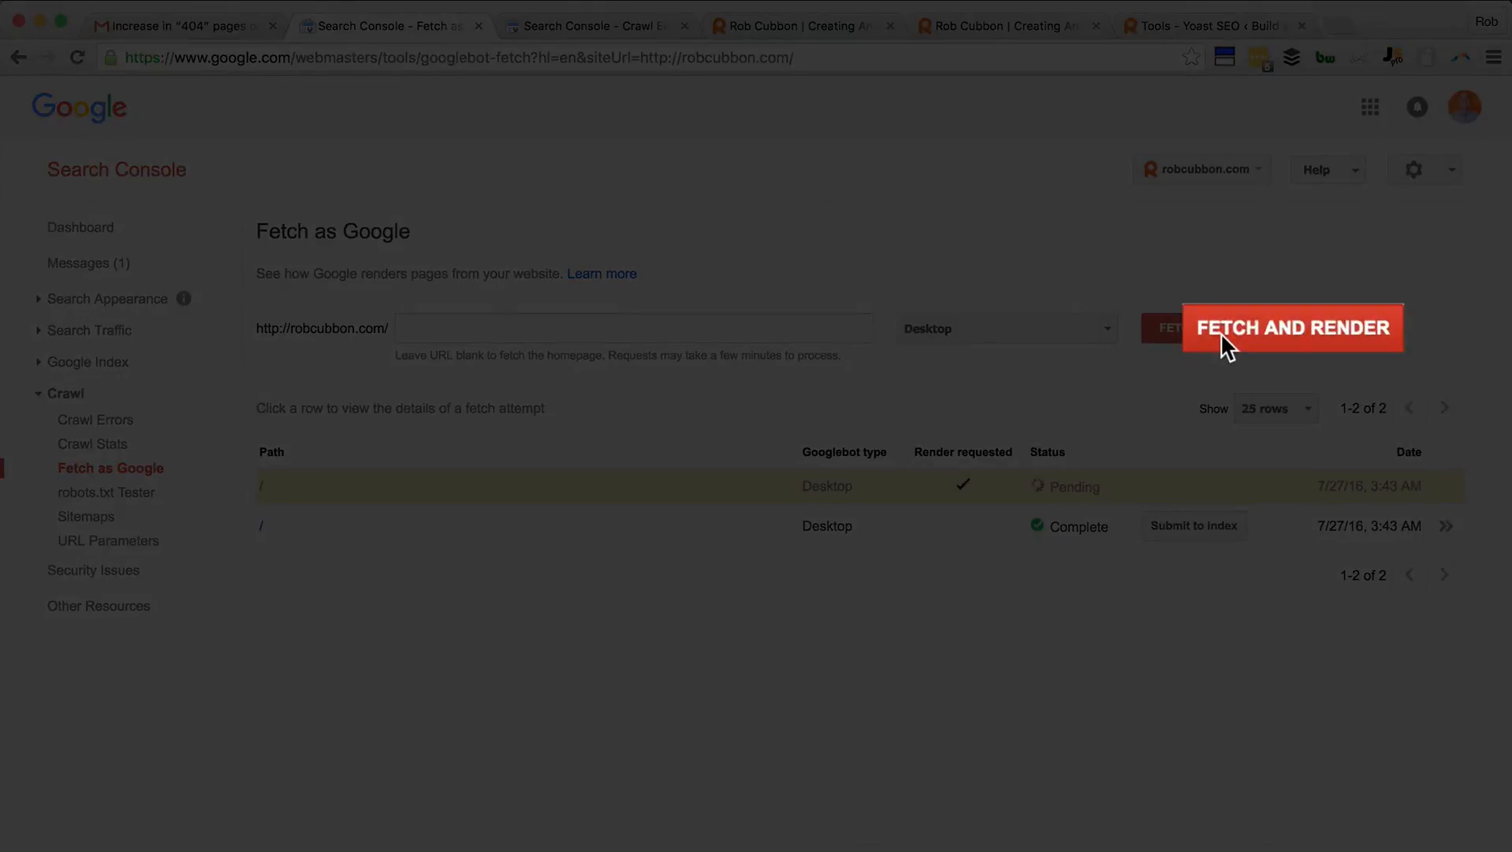
left_click(1292, 328)
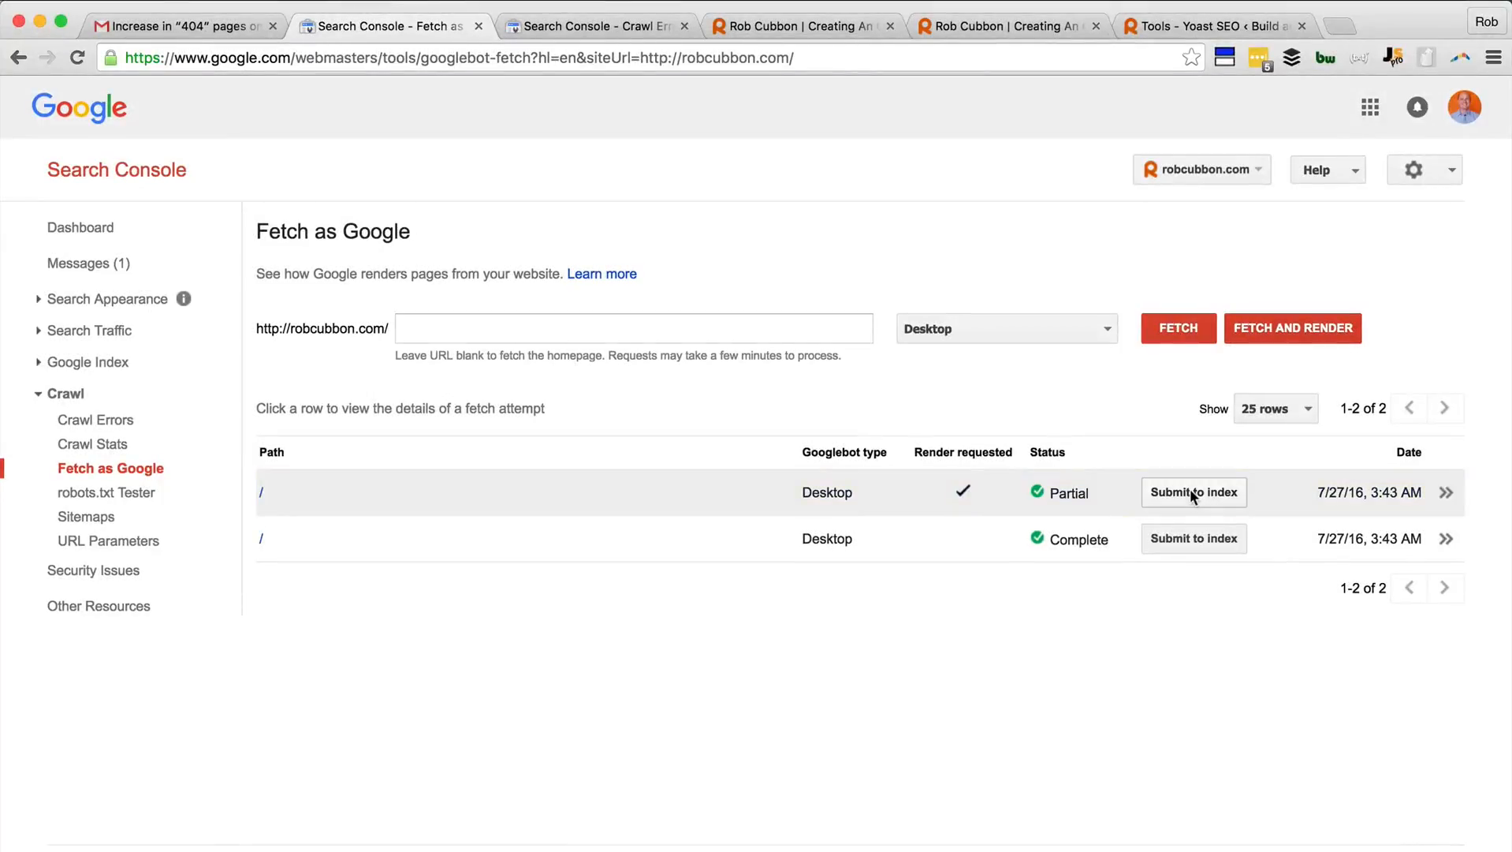
Step: Submit the homepage to the index with 'Crawl this URL and its direct links'
left_click(1194, 492)
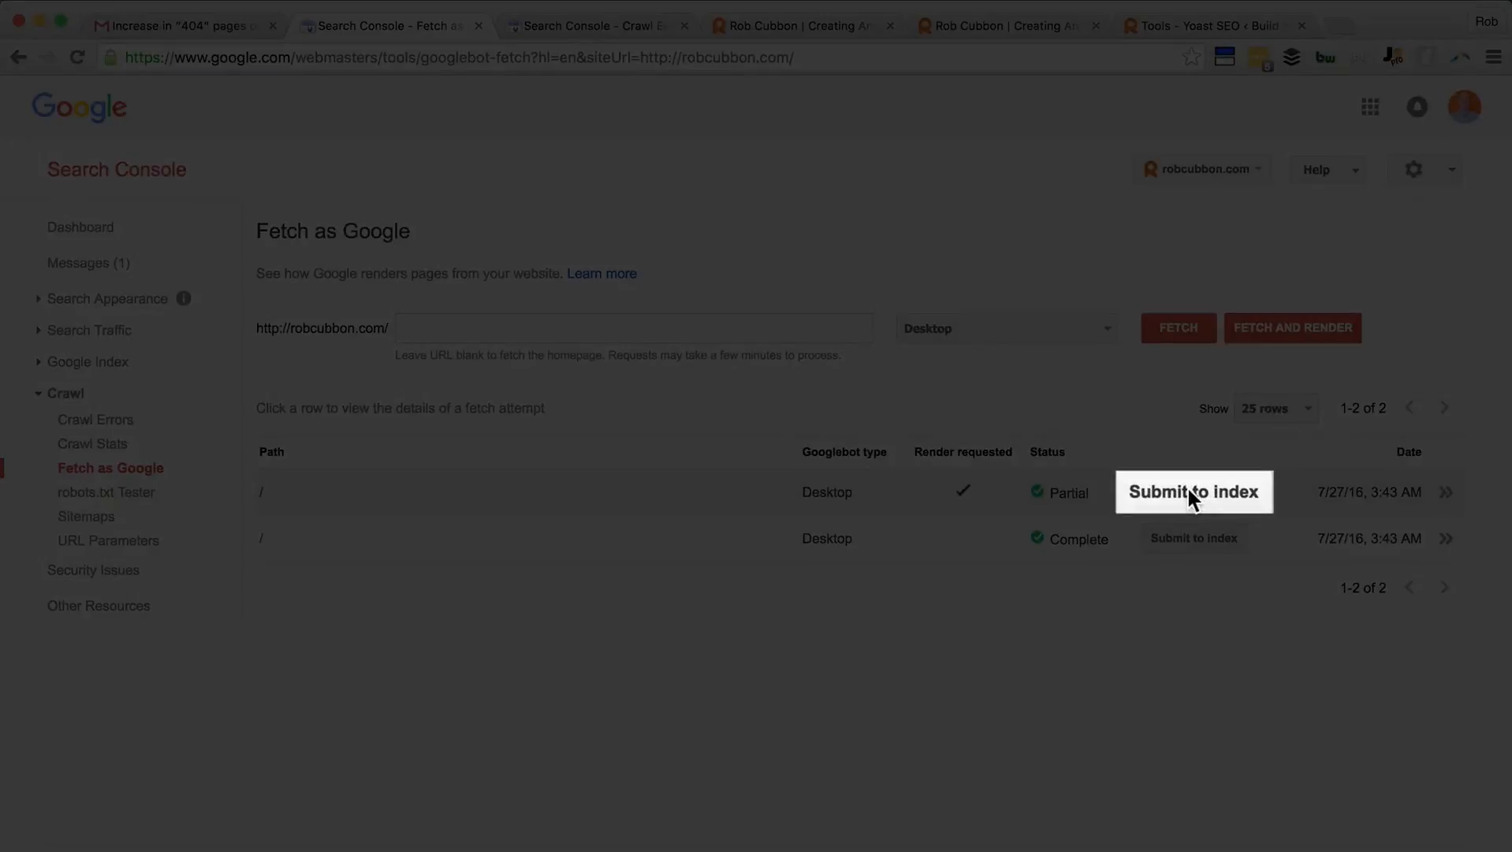
left_click(1194, 492)
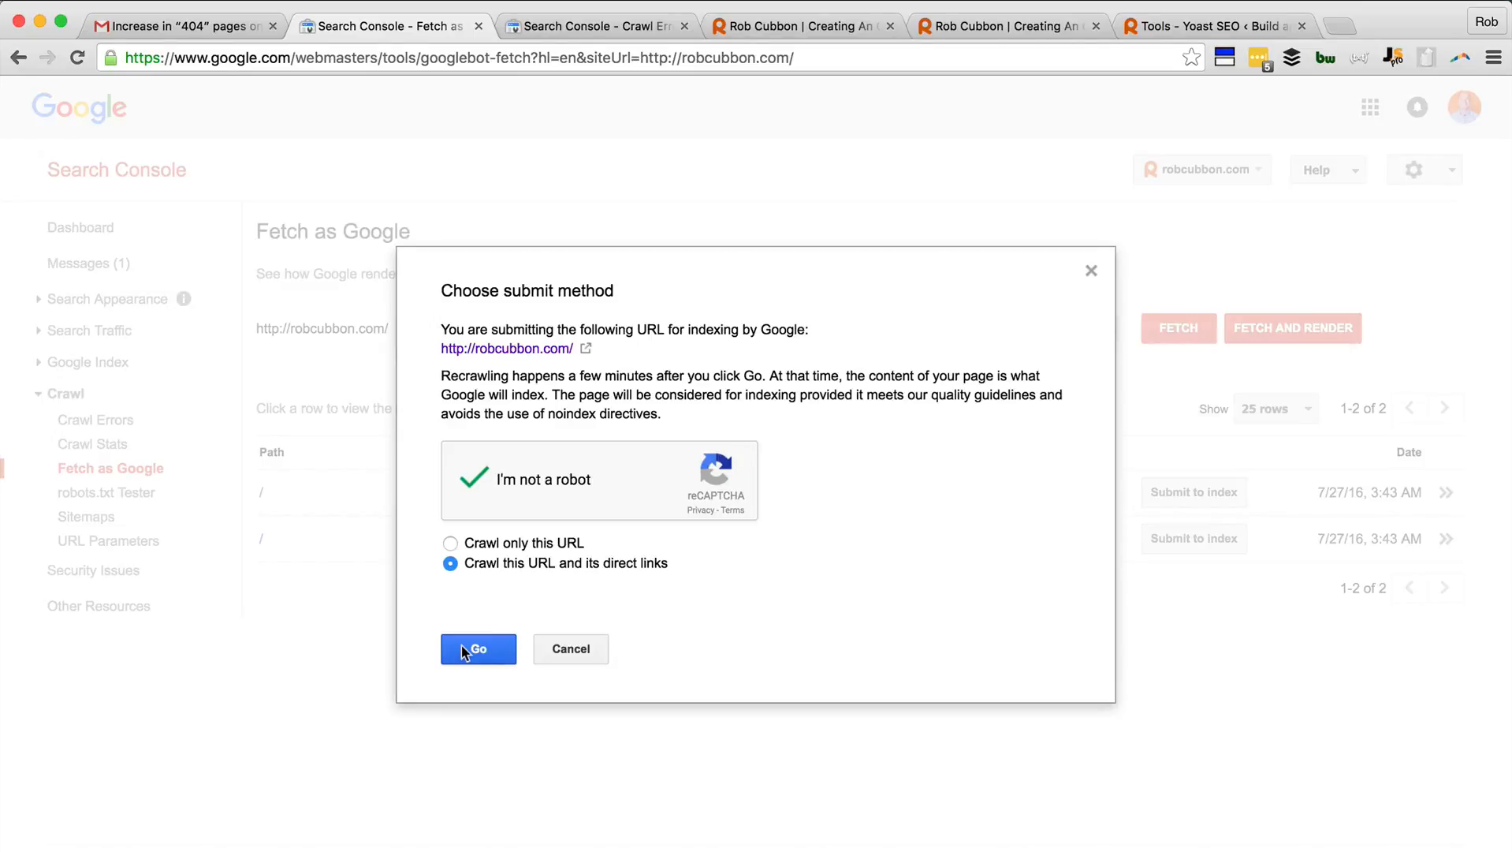
left_click(478, 649)
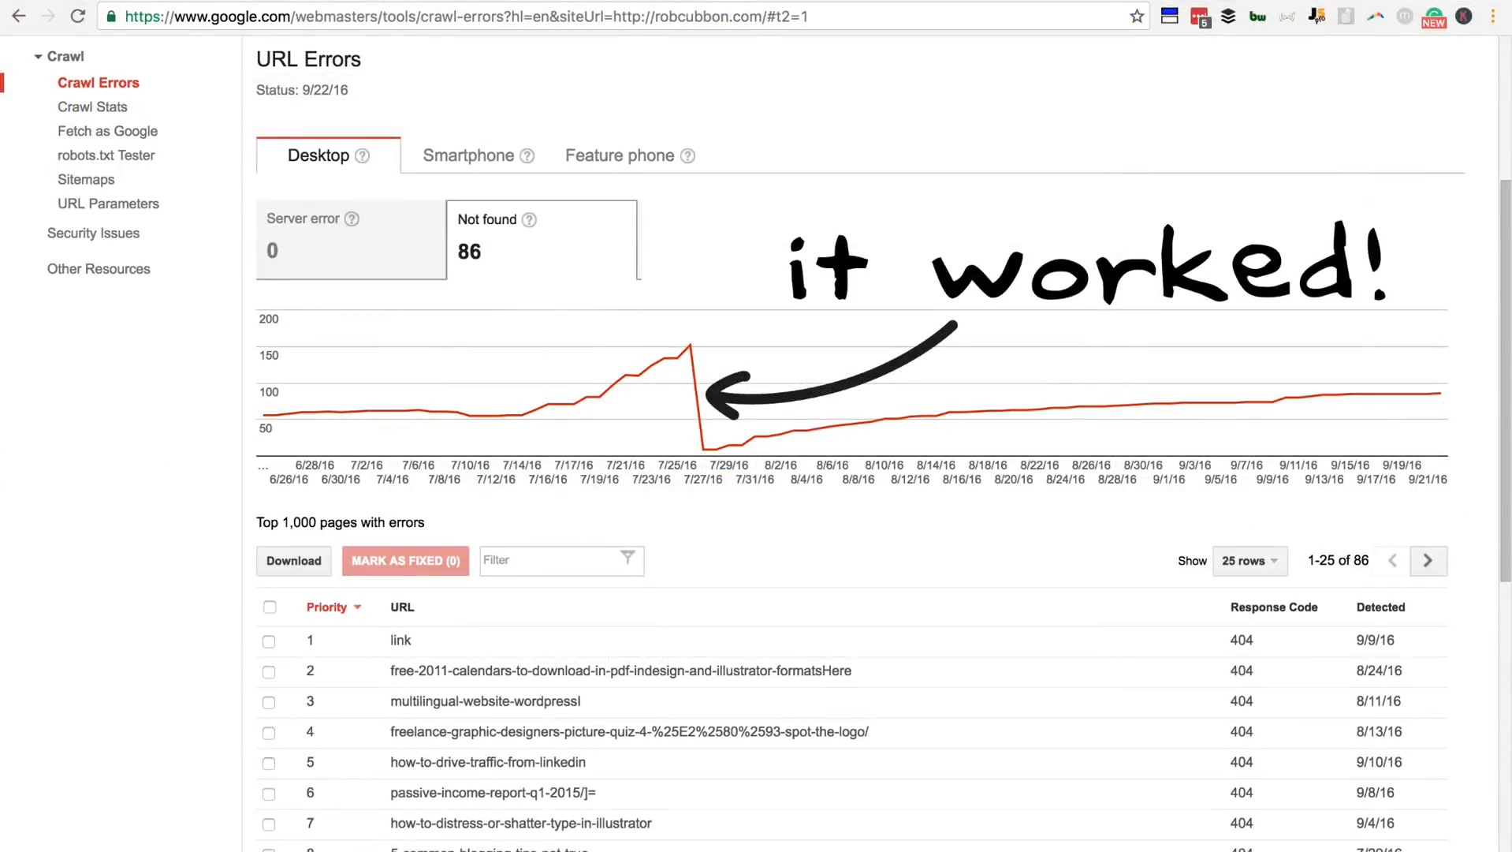